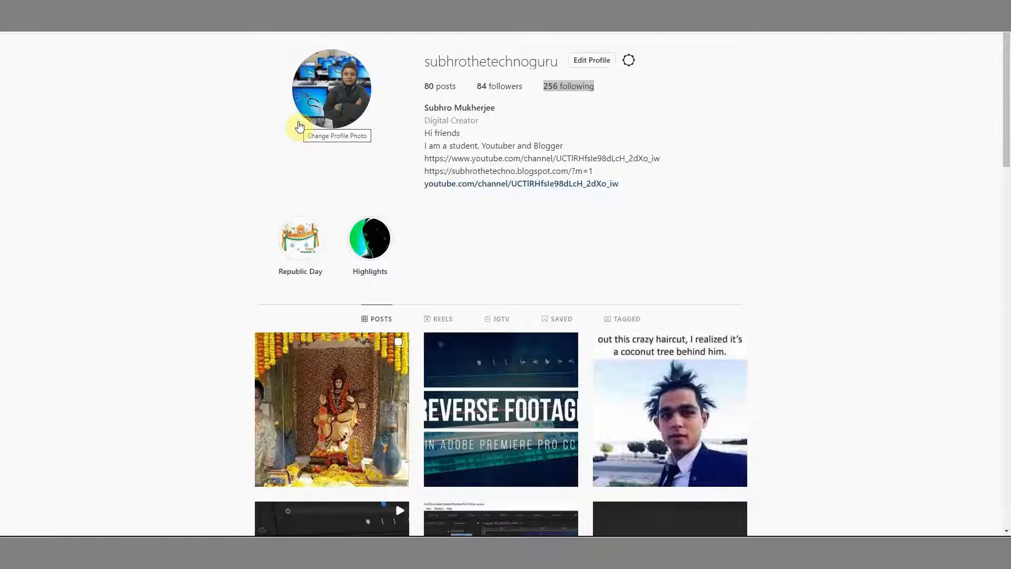
- Scroll down through the tweets on the creator's Twitter profile page
{"action": "scroll", "scroll_direction": "down", "scroll_amount": 3}
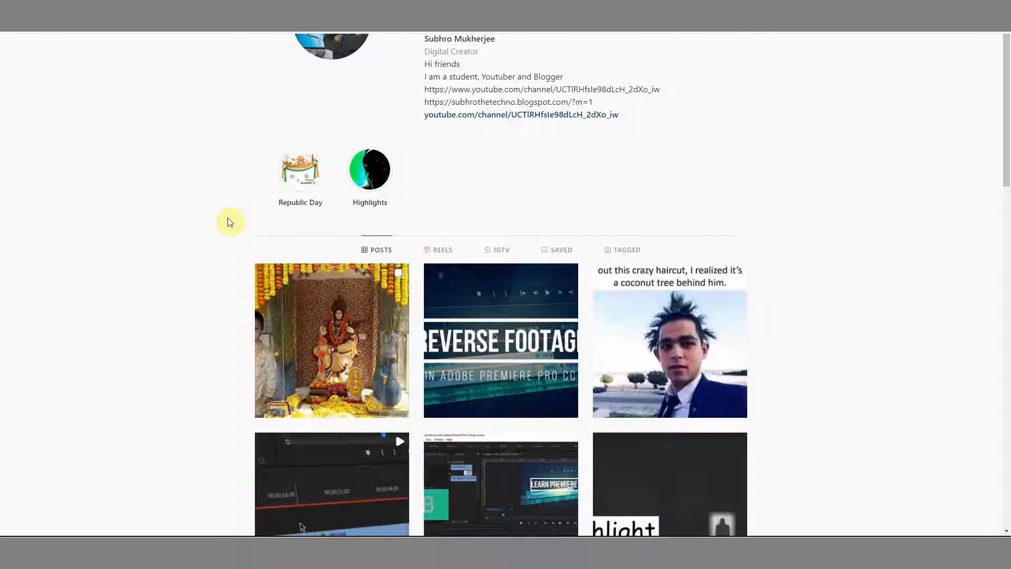
{"action": "scroll", "scroll_direction": "down", "scroll_amount": 3}
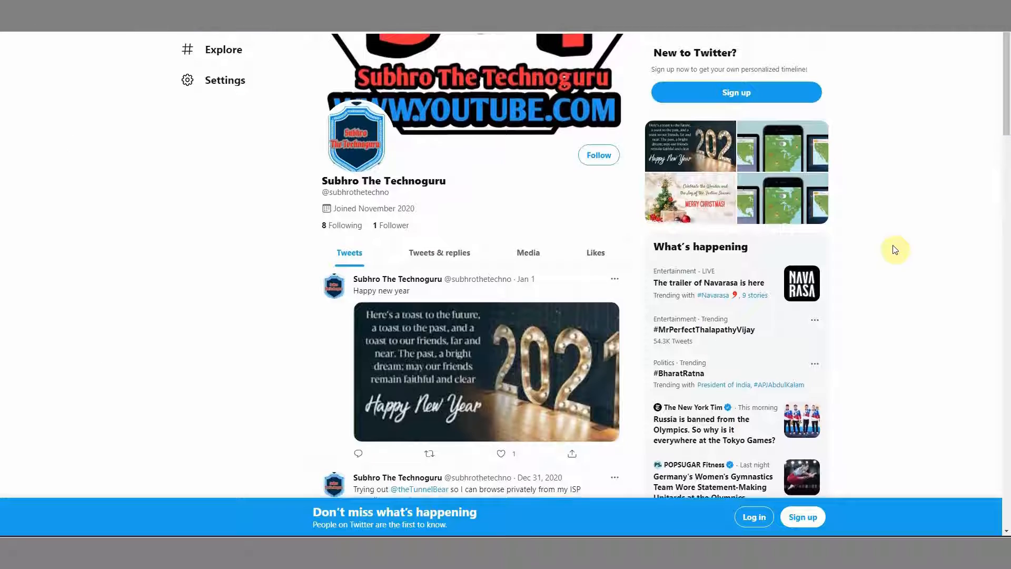
{"action": "scroll", "scroll_direction": "down", "scroll_amount": 3}
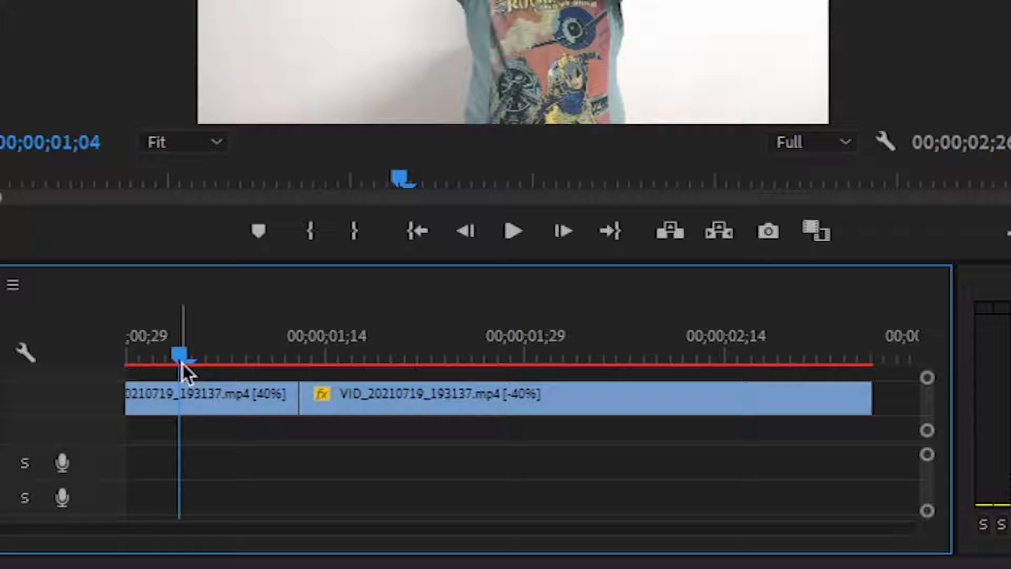
- Mark In and Out points on the sequence covering both clip parts for export
{"action": "left_click", "coordinate": [312, 230]}
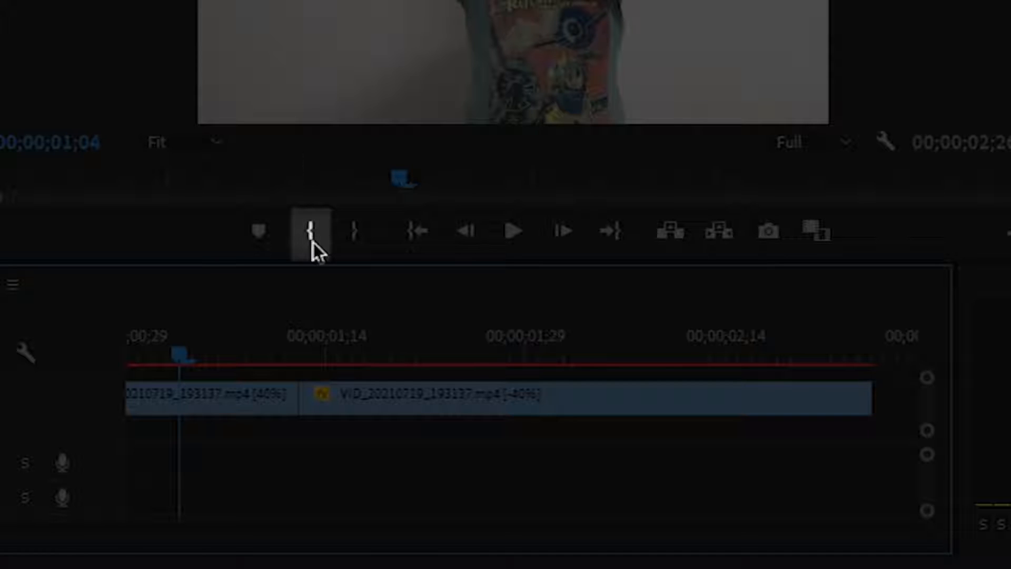
{"action": "mouse_move", "coordinate": [314, 231]}
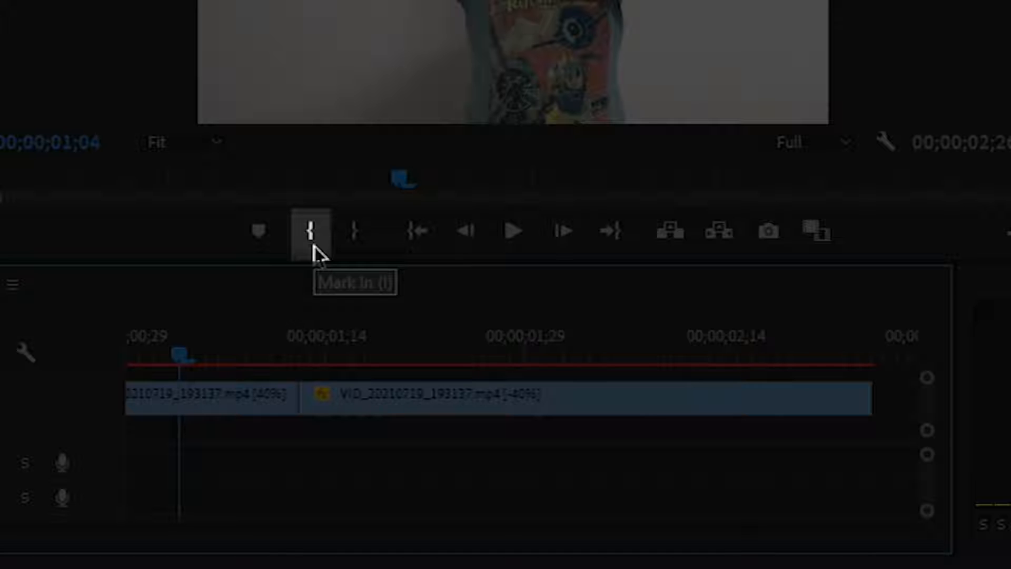
{"action": "left_click", "coordinate": [309, 231]}
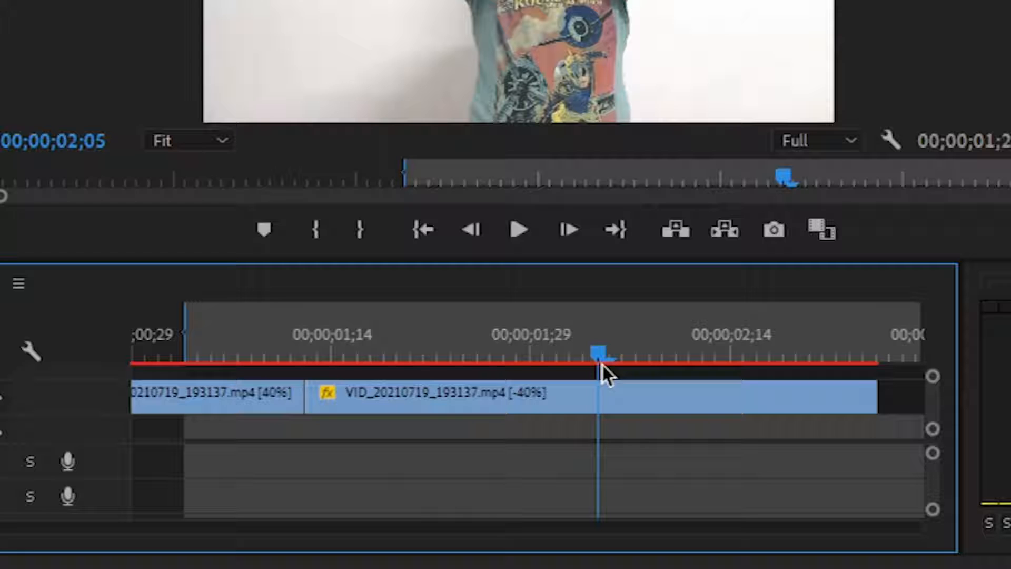
{"action": "left_click", "coordinate": [361, 229]}
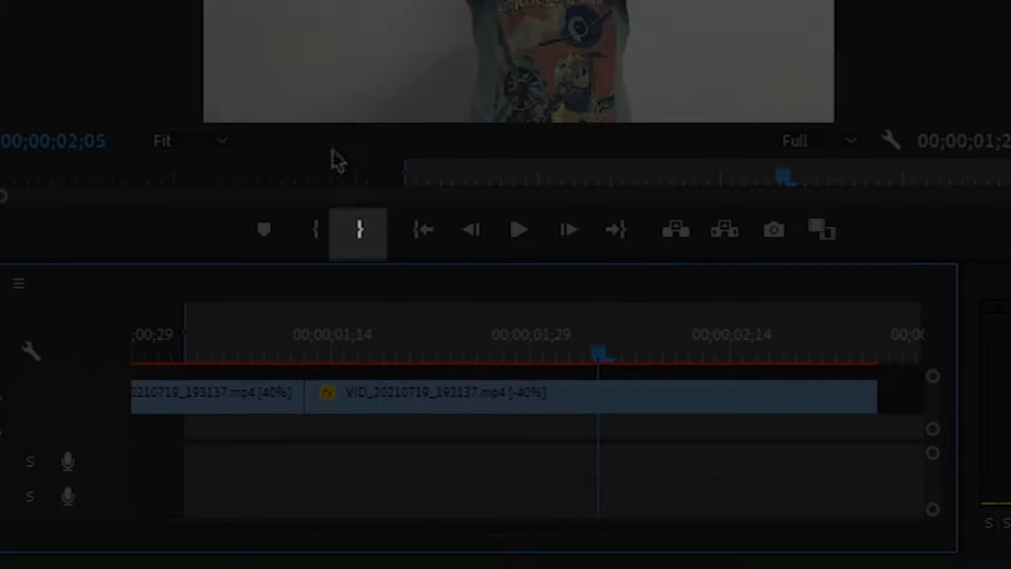
{"action": "mouse_move", "coordinate": [361, 232]}
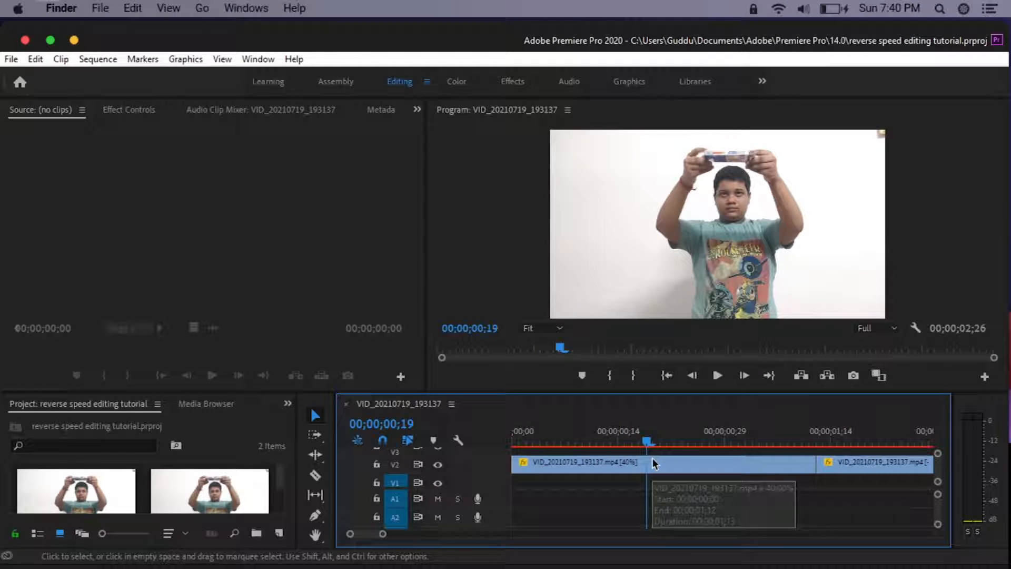
{"action": "left_click", "coordinate": [540, 449]}
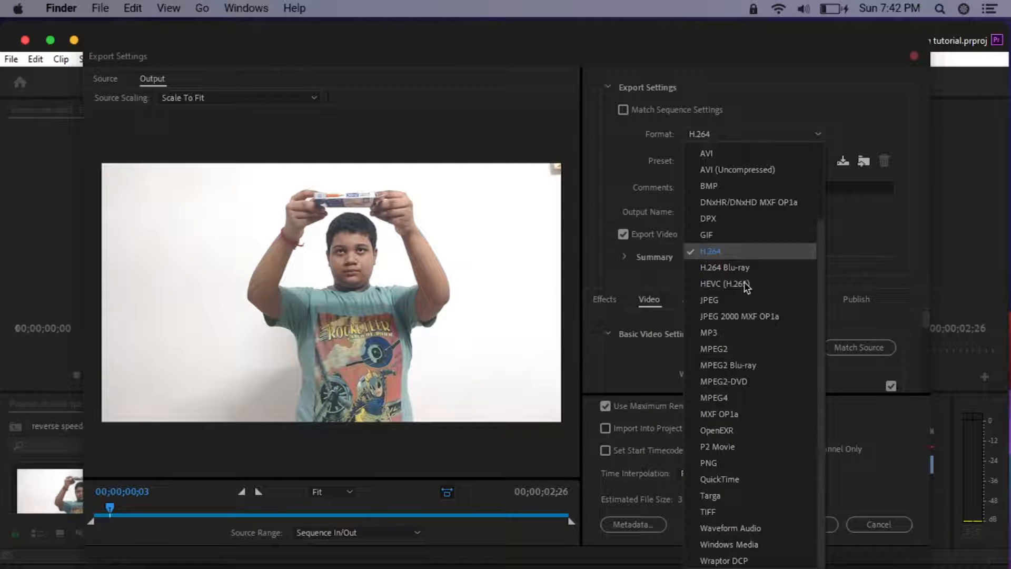
{"action": "mouse_move", "coordinate": [760, 382]}
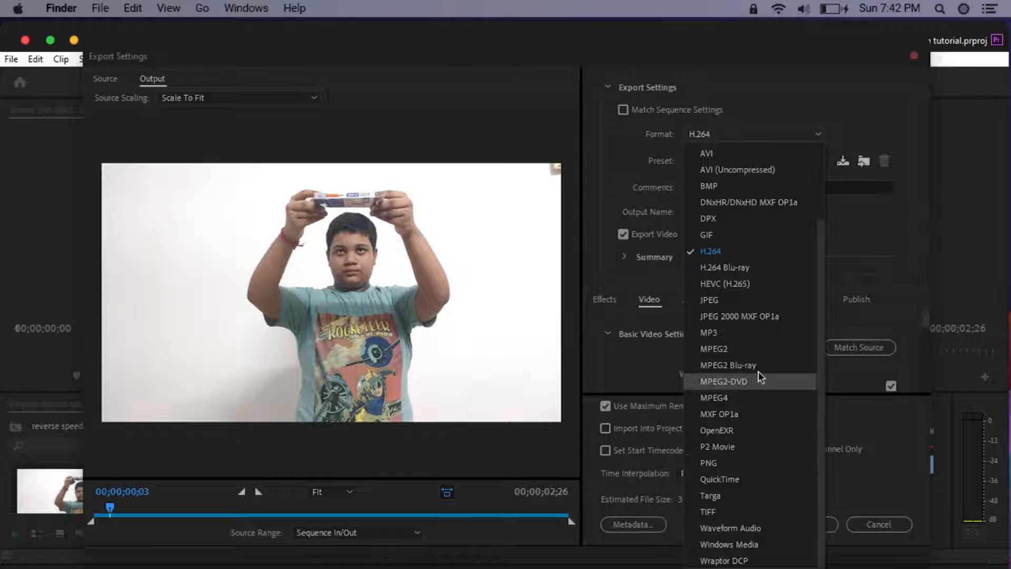
{"action": "mouse_move", "coordinate": [744, 170]}
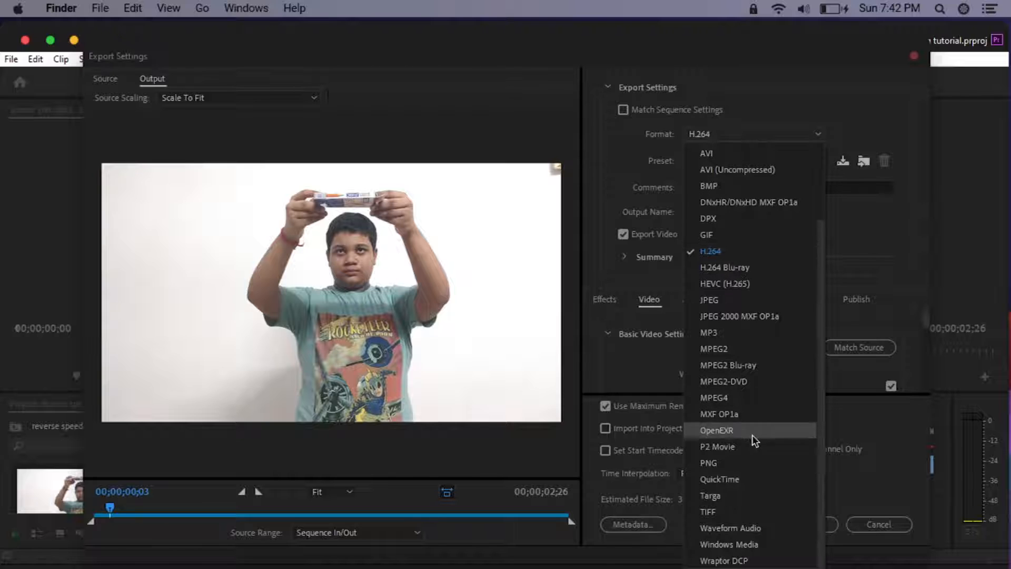
{"action": "mouse_move", "coordinate": [750, 415]}
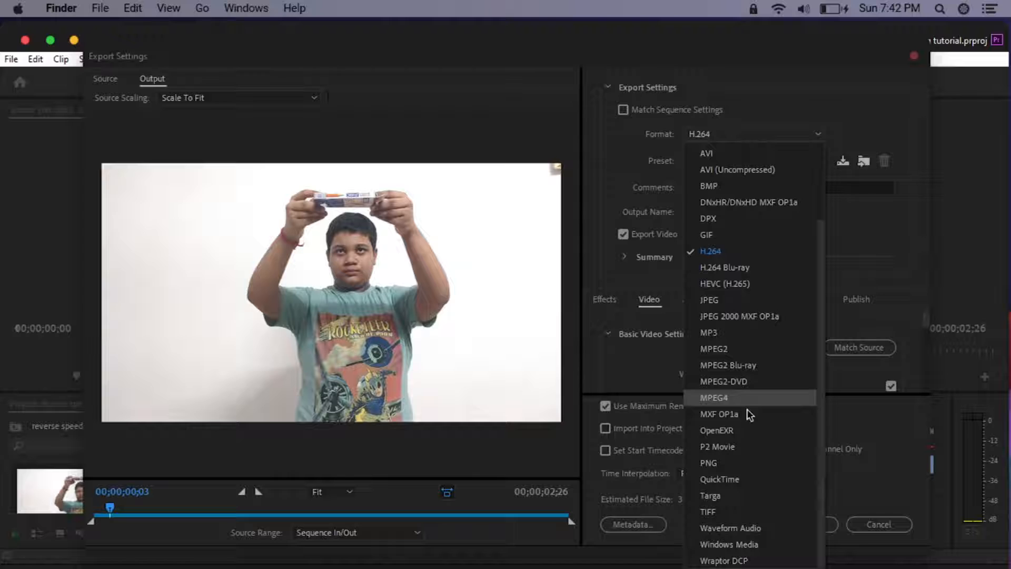
{"action": "mouse_move", "coordinate": [740, 180]}
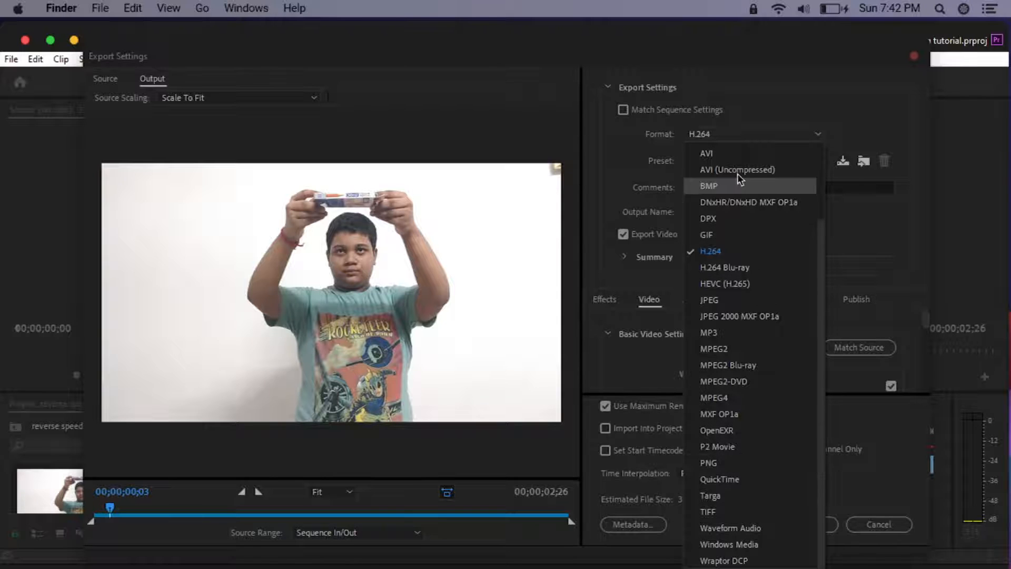
{"action": "mouse_move", "coordinate": [724, 447]}
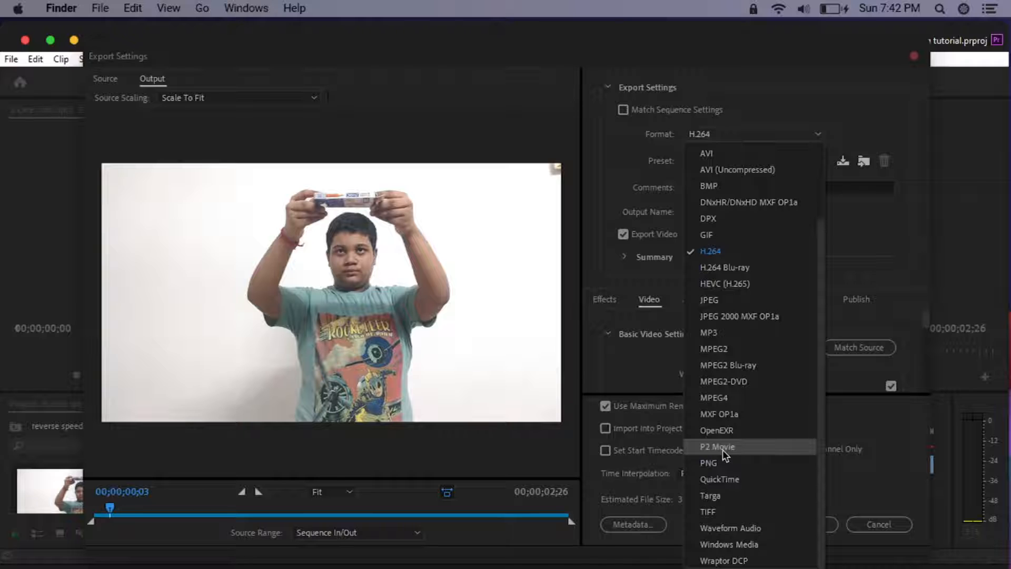
{"action": "mouse_move", "coordinate": [778, 414]}
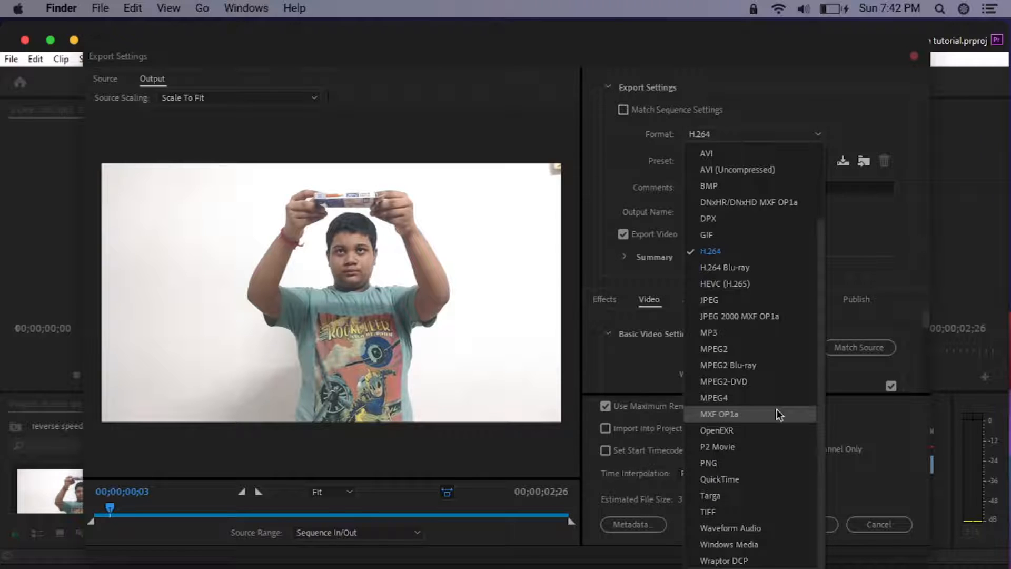
{"action": "mouse_move", "coordinate": [767, 397]}
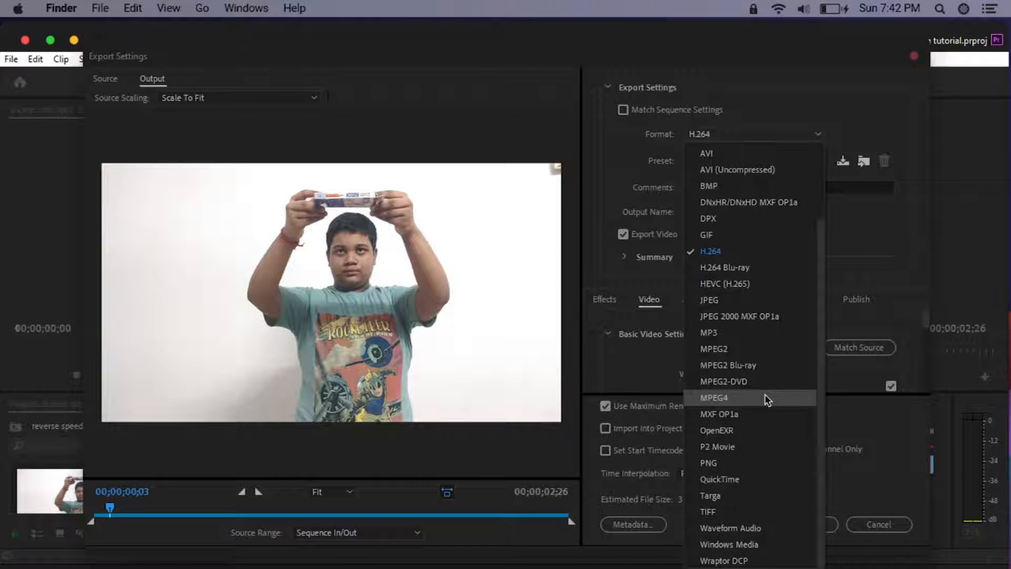
{"action": "mouse_move", "coordinate": [714, 180]}
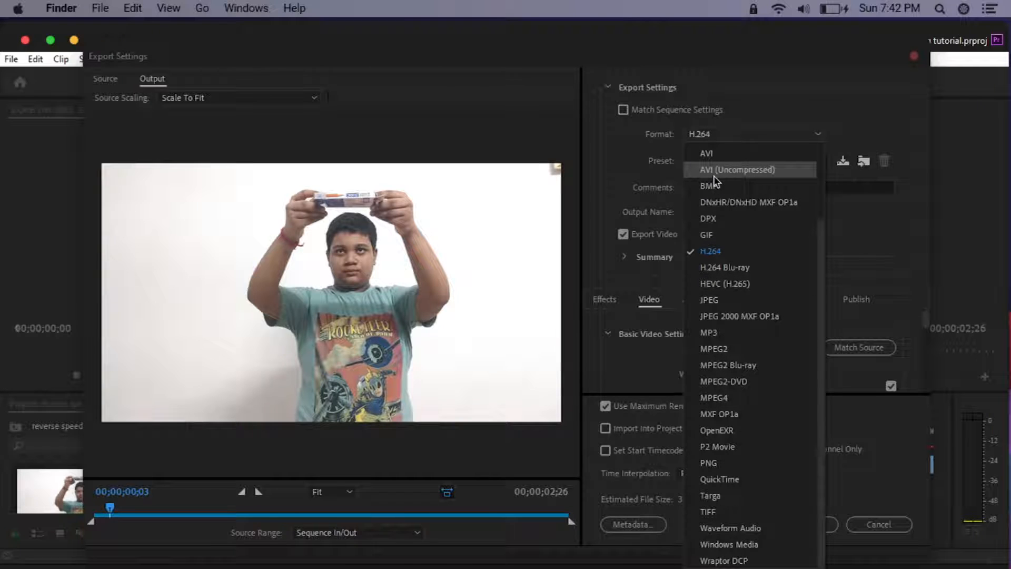
{"action": "mouse_move", "coordinate": [800, 183]}
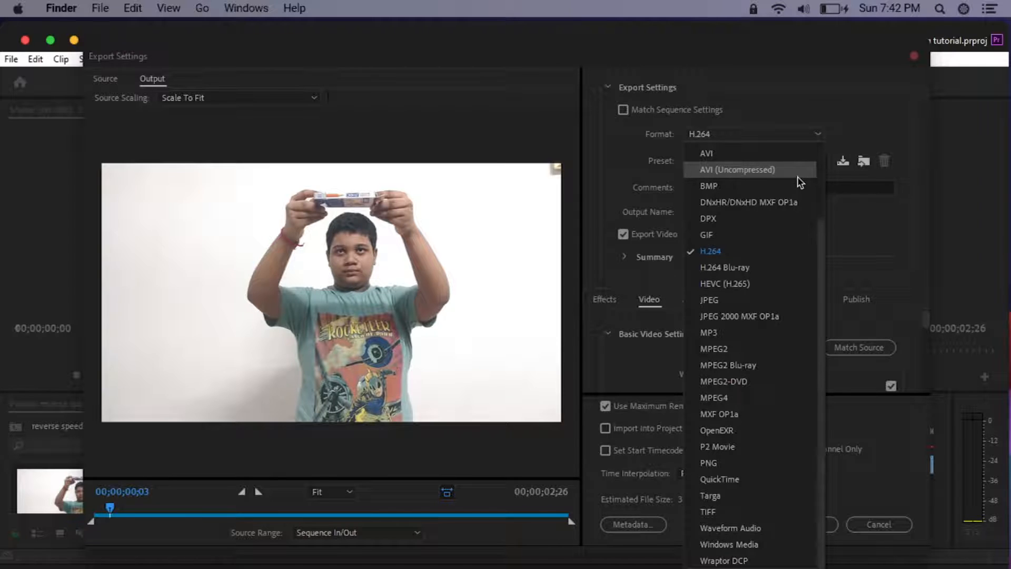
{"action": "mouse_move", "coordinate": [746, 397]}
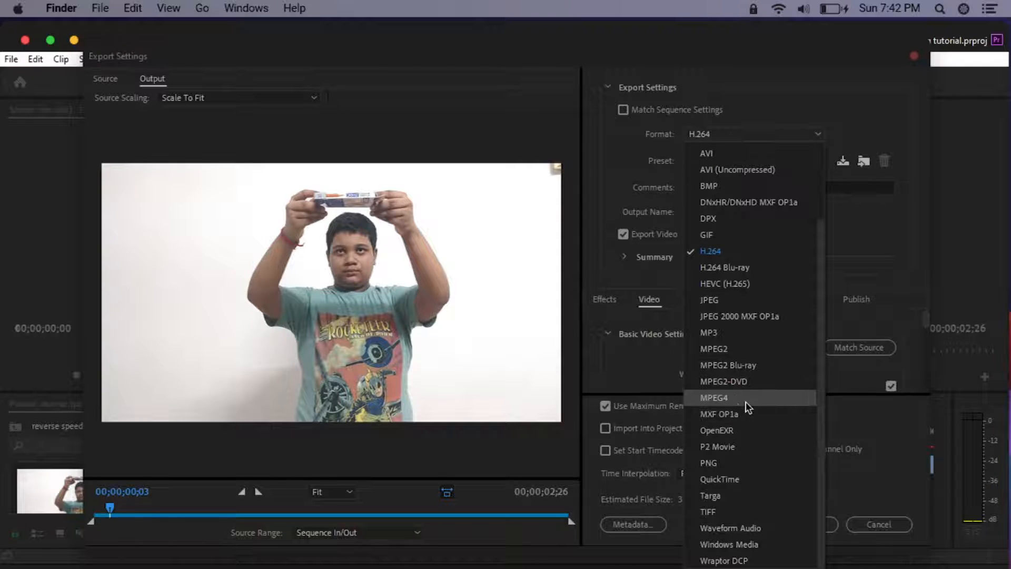
{"action": "mouse_move", "coordinate": [797, 170]}
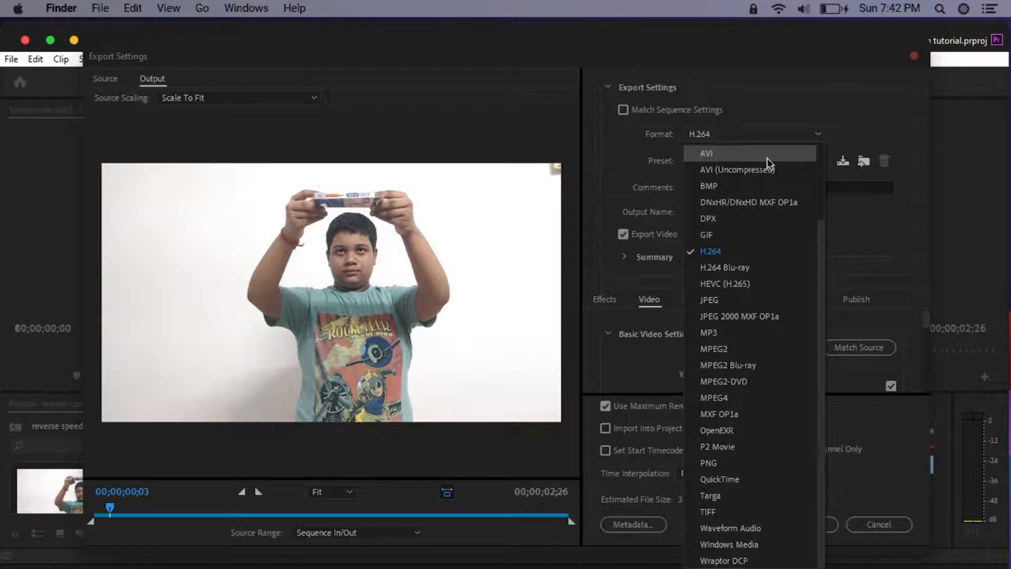
{"action": "mouse_move", "coordinate": [738, 257]}
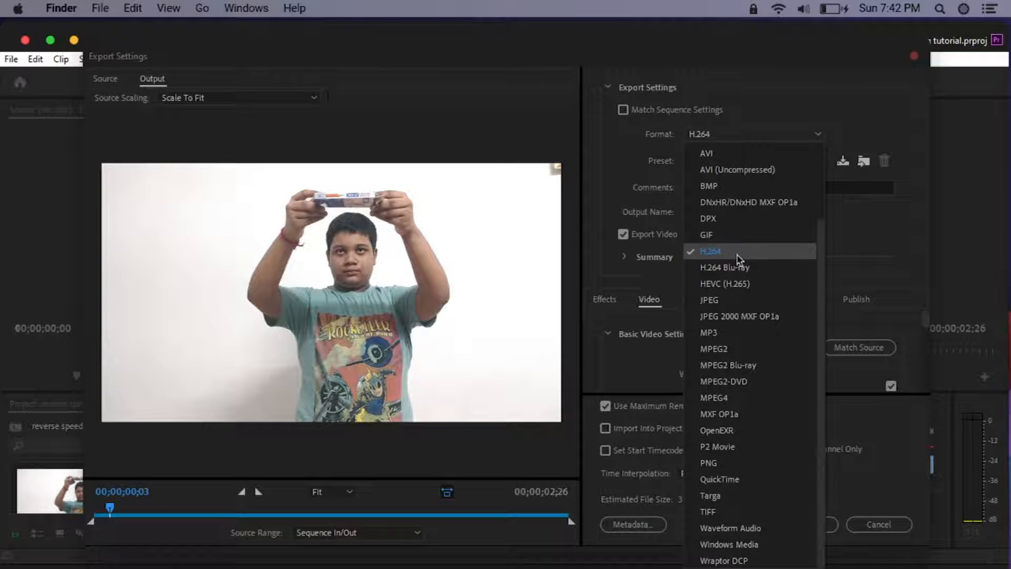
- Choose H.264 as the export format, giving an .mp4 output
{"action": "left_click", "coordinate": [710, 251]}
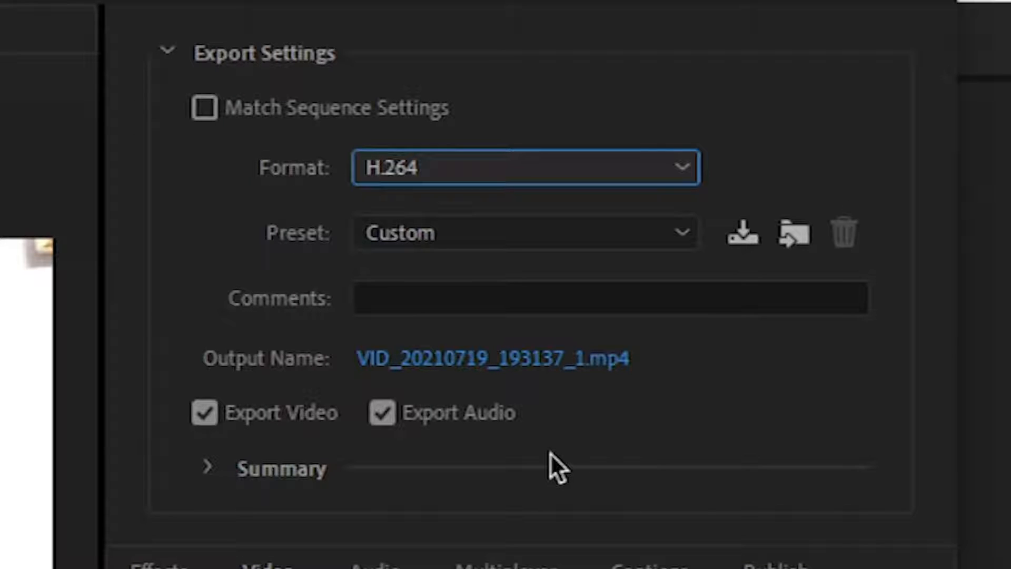
- Select the Match Source - High bitrate preset for the H.264 export
{"action": "left_click", "coordinate": [524, 233]}
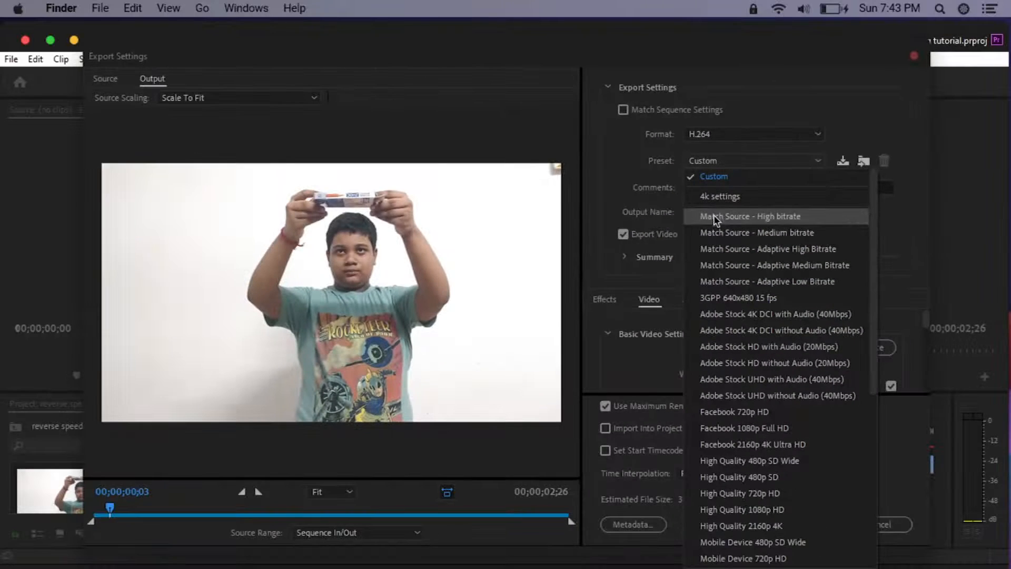
{"action": "mouse_move", "coordinate": [758, 208]}
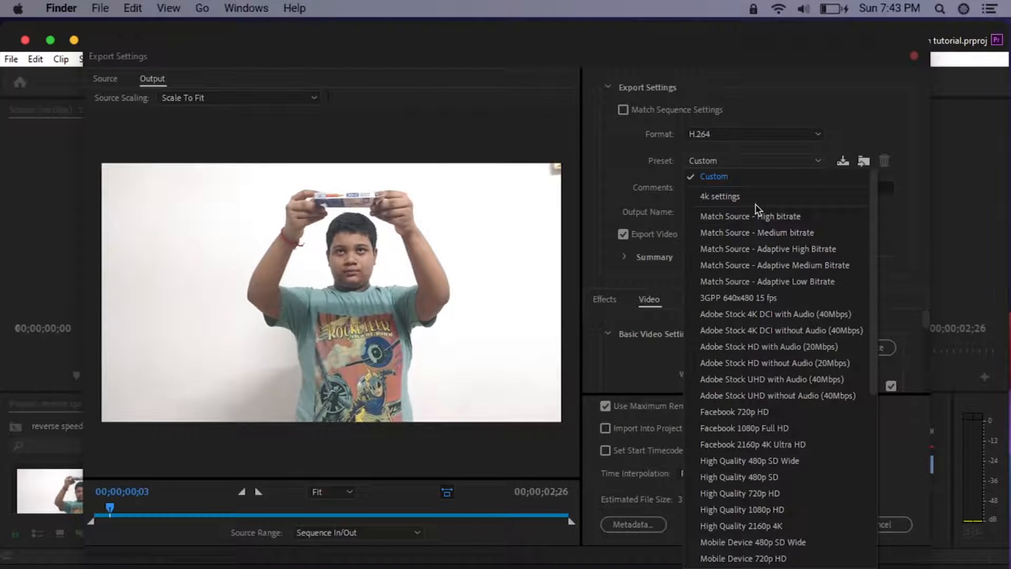
{"action": "mouse_move", "coordinate": [720, 196]}
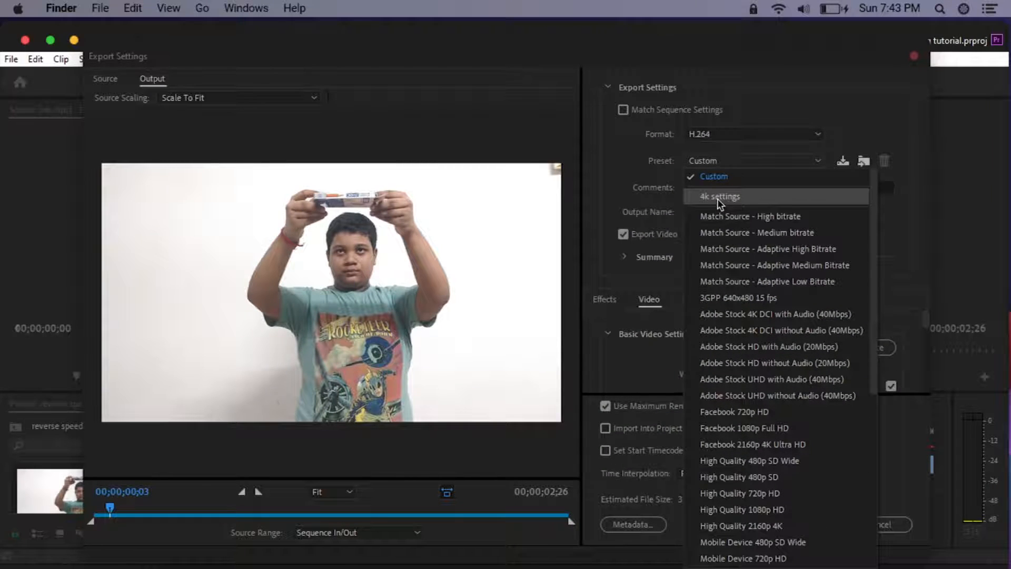
{"action": "mouse_move", "coordinate": [754, 541]}
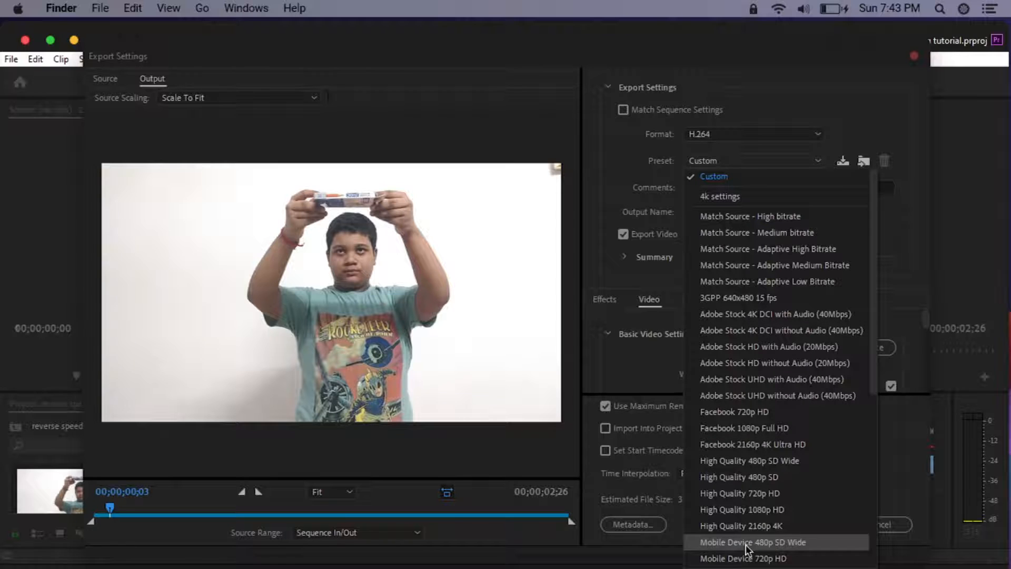
{"action": "mouse_move", "coordinate": [741, 510]}
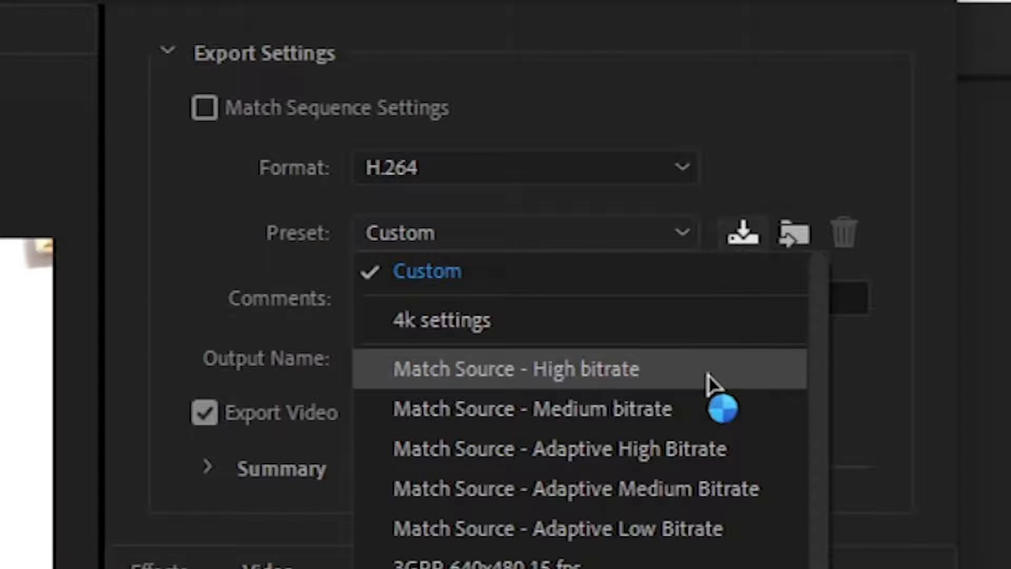
{"action": "left_click", "coordinate": [426, 270]}
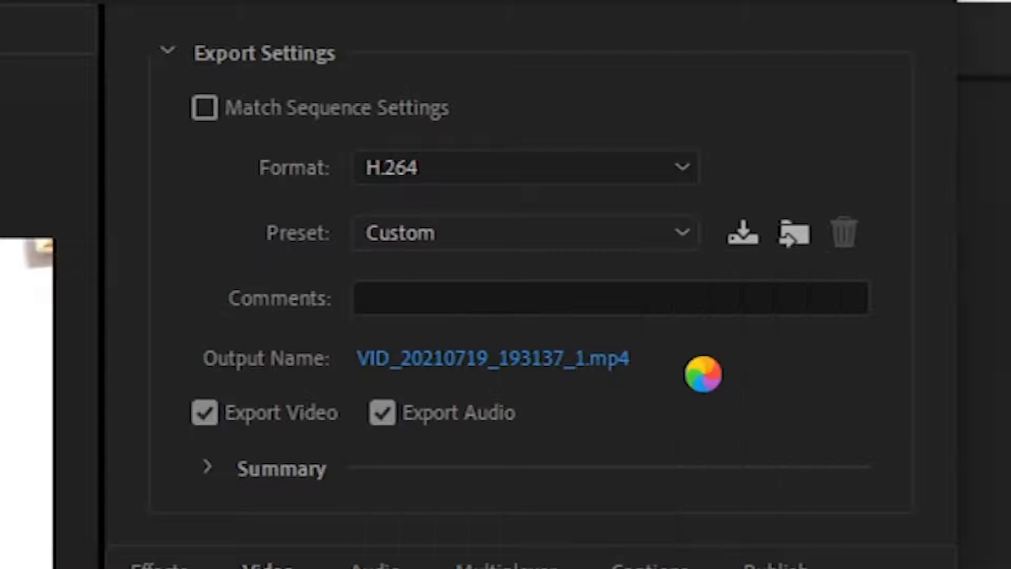
{"action": "left_click", "coordinate": [524, 233]}
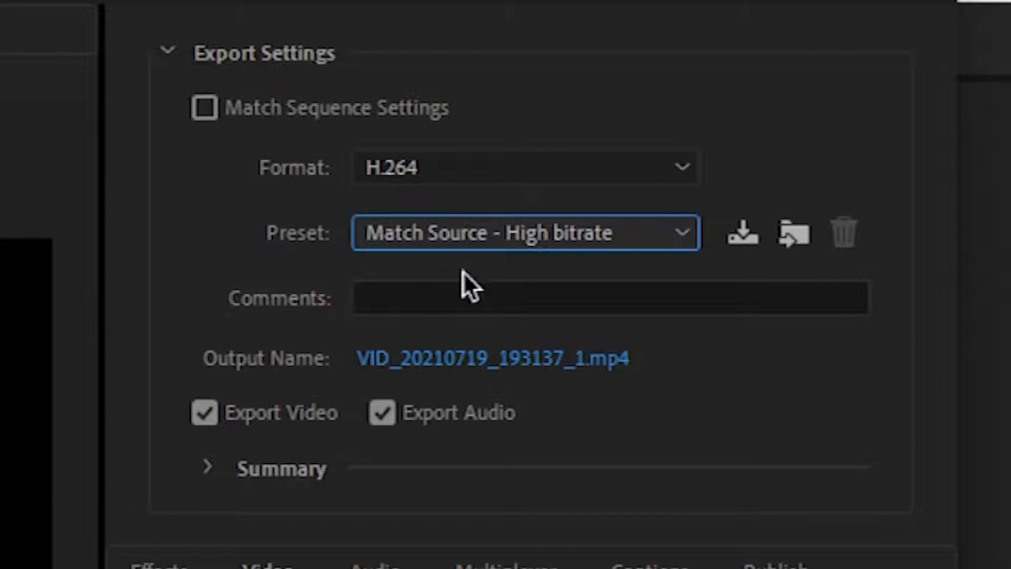
{"action": "mouse_move", "coordinate": [312, 332]}
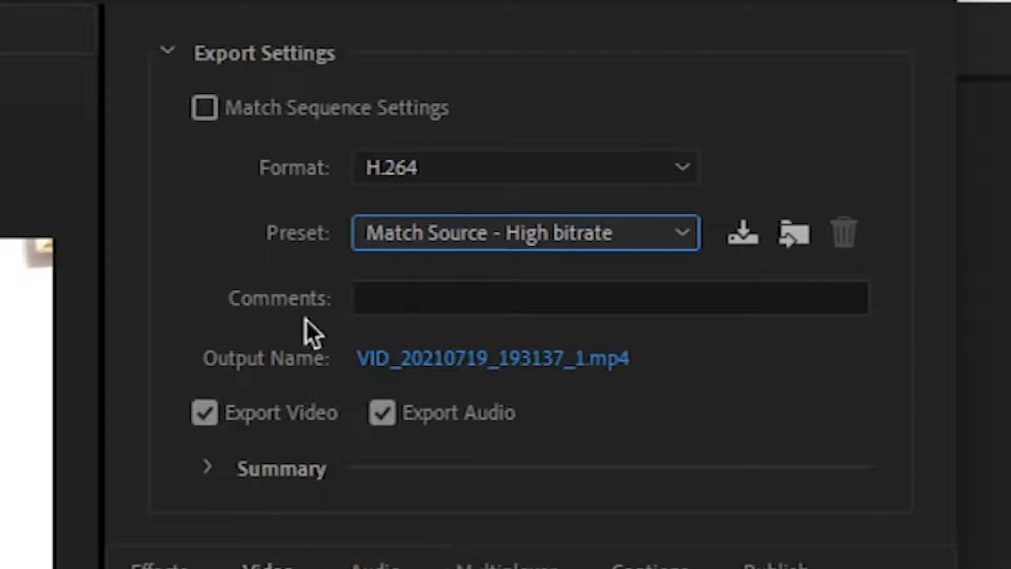
{"action": "mouse_move", "coordinate": [525, 297]}
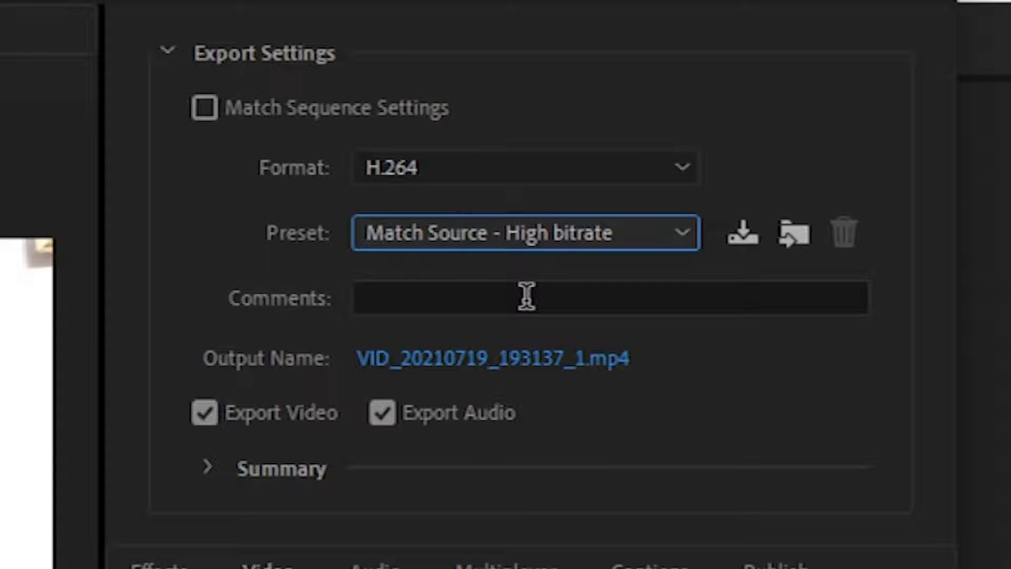
{"action": "mouse_move", "coordinate": [462, 354]}
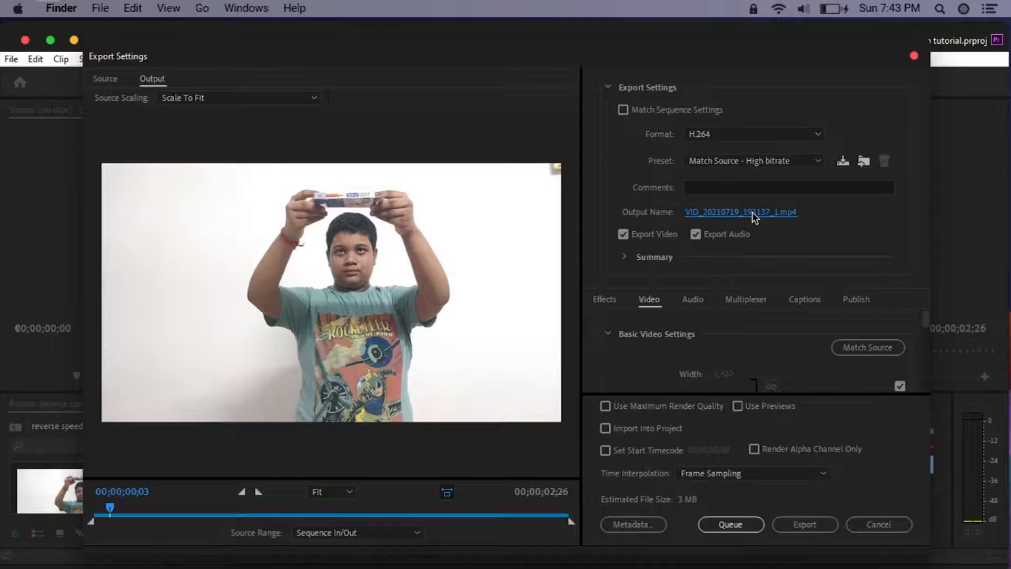
{"action": "left_click", "coordinate": [741, 212]}
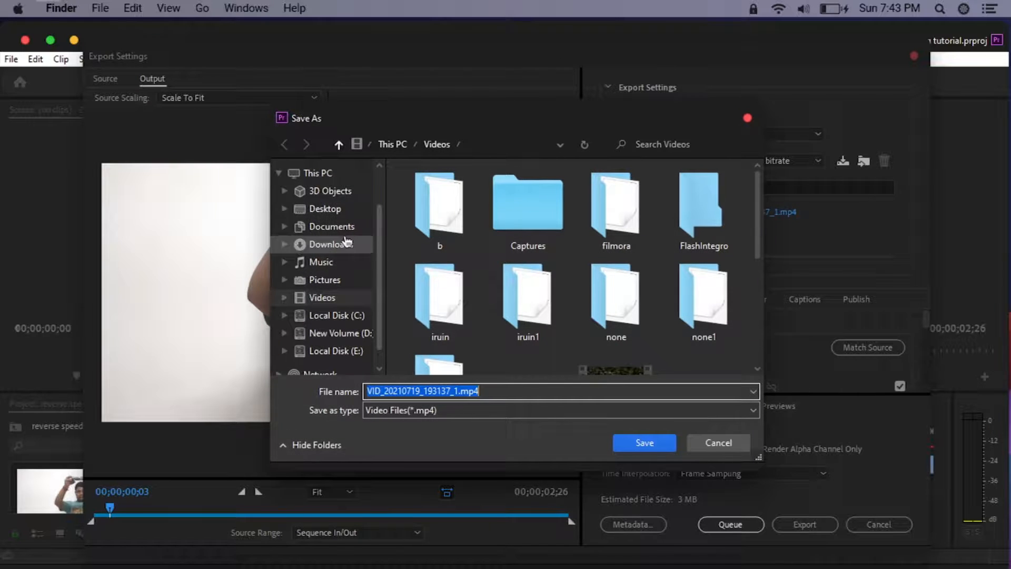
{"action": "mouse_move", "coordinate": [394, 377]}
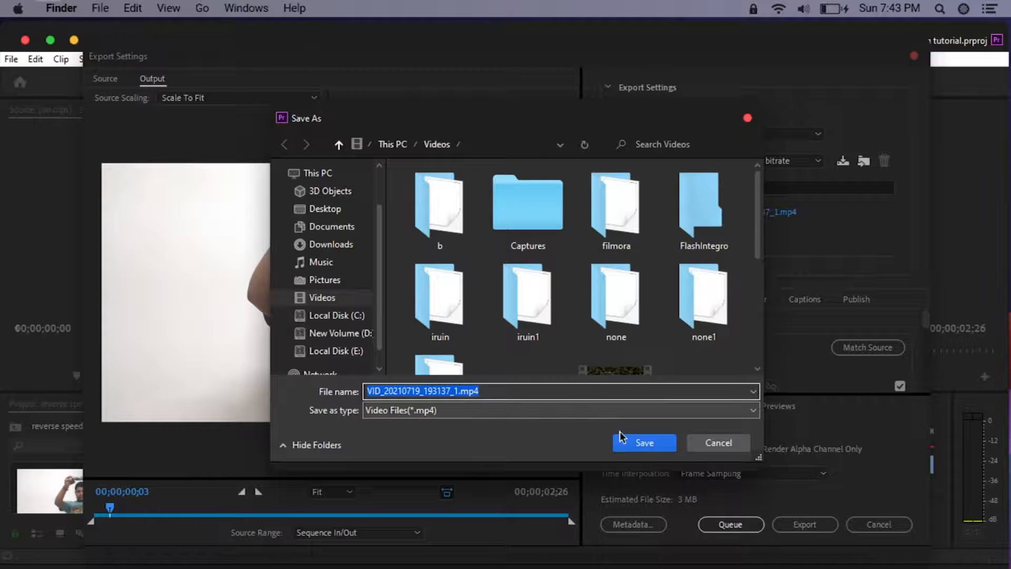
{"action": "left_click", "coordinate": [643, 443]}
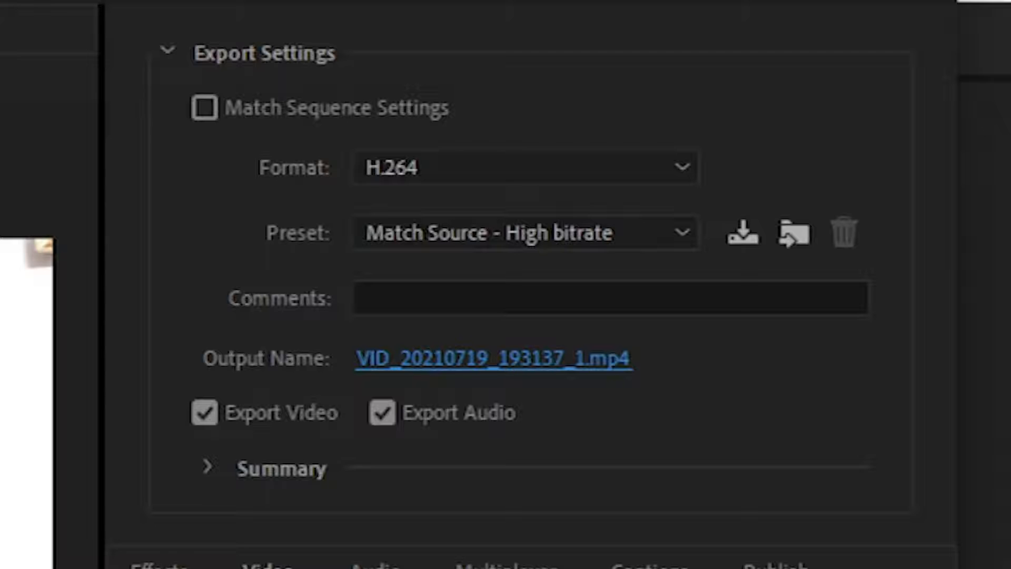
{"action": "mouse_move", "coordinate": [208, 510]}
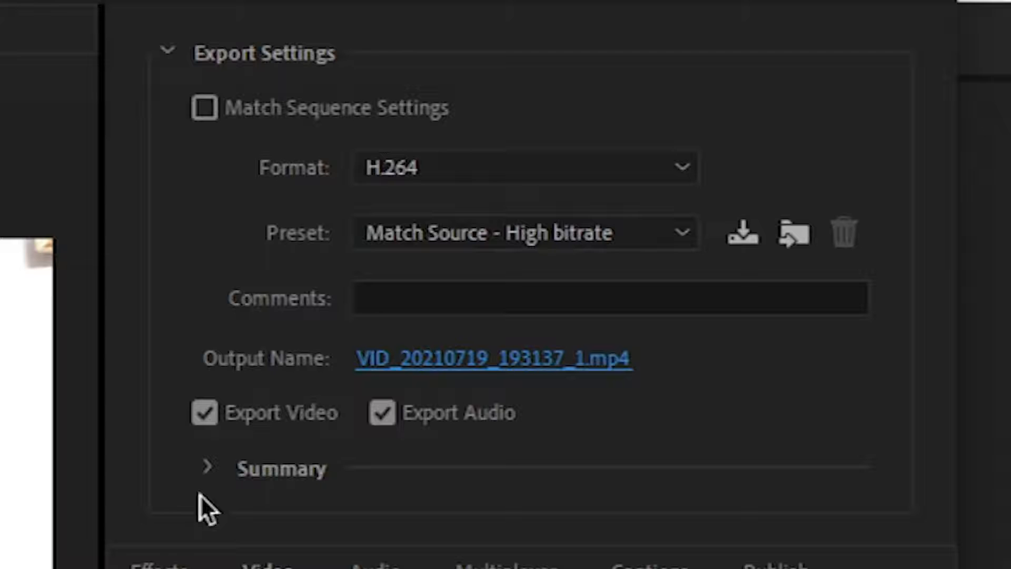
- Review the export Summary details and scroll into Basic Video Settings
{"action": "left_click", "coordinate": [207, 468]}
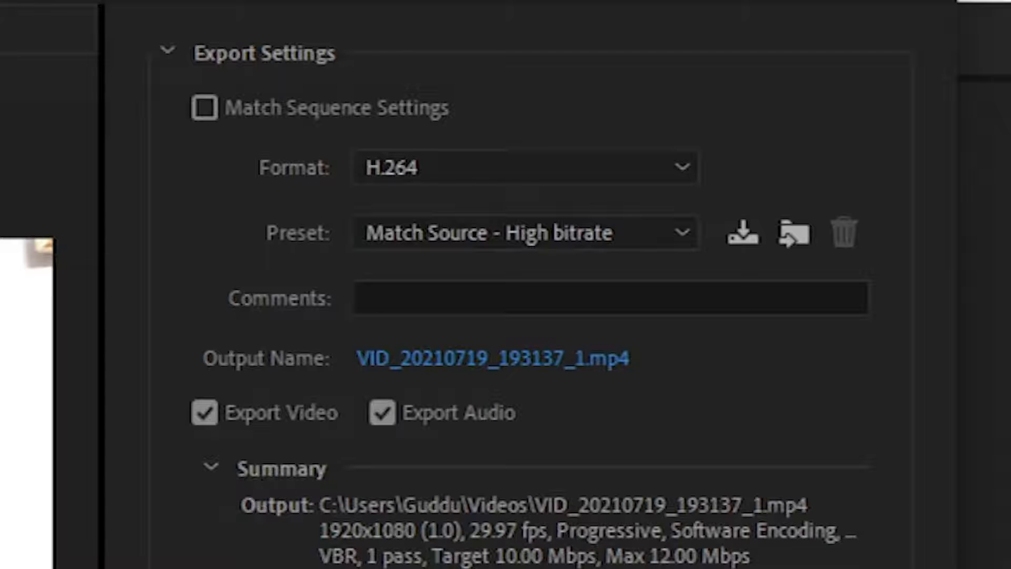
{"action": "scroll", "scroll_direction": "down", "scroll_amount": 3}
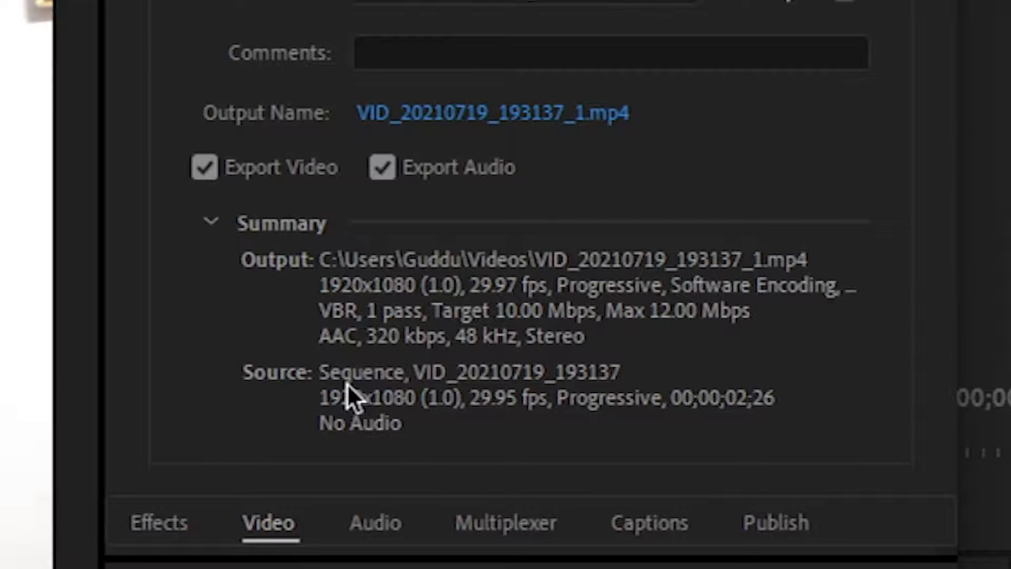
{"action": "left_click", "coordinate": [211, 222]}
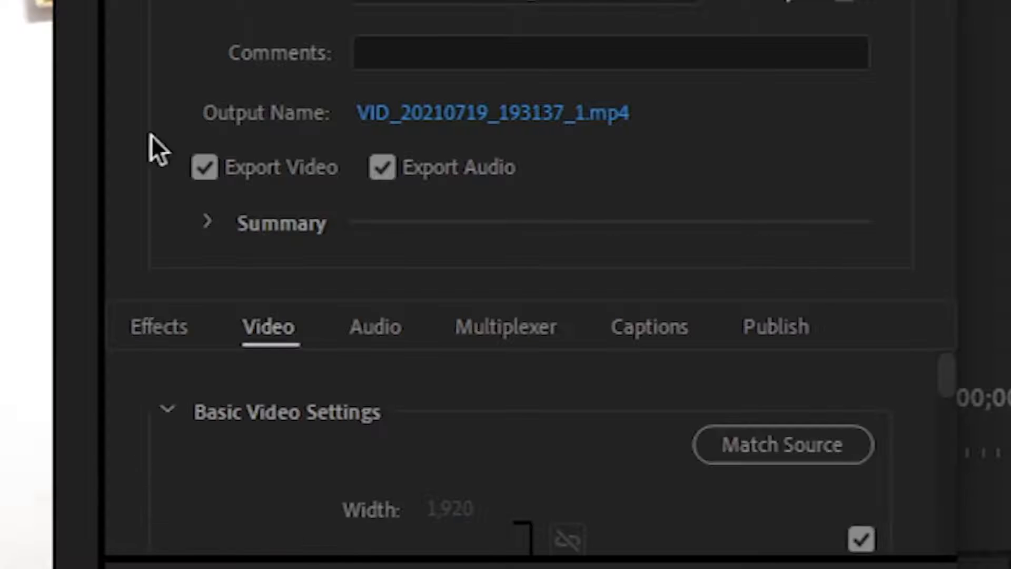
{"action": "mouse_move", "coordinate": [487, 197]}
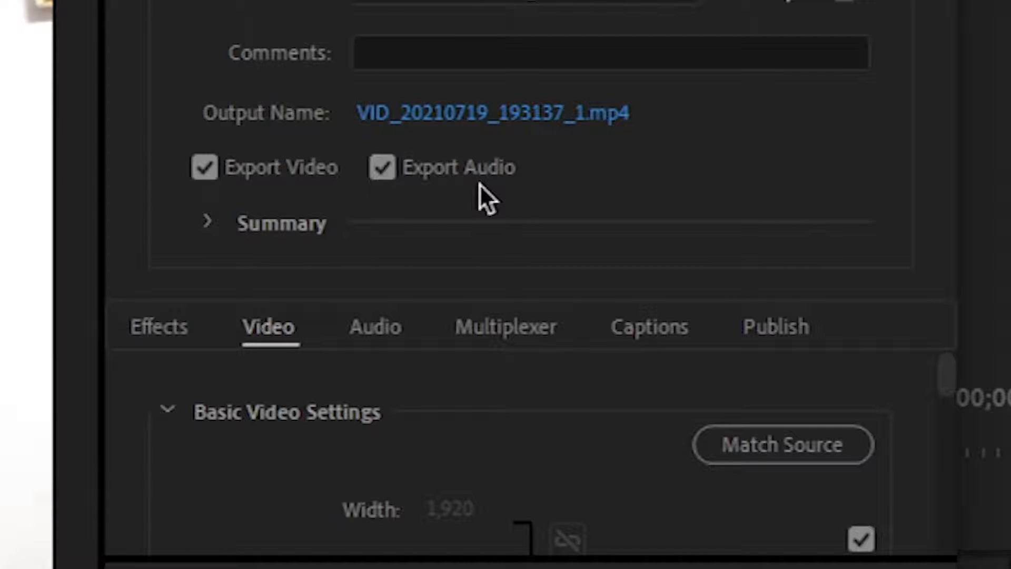
{"action": "mouse_move", "coordinate": [562, 113]}
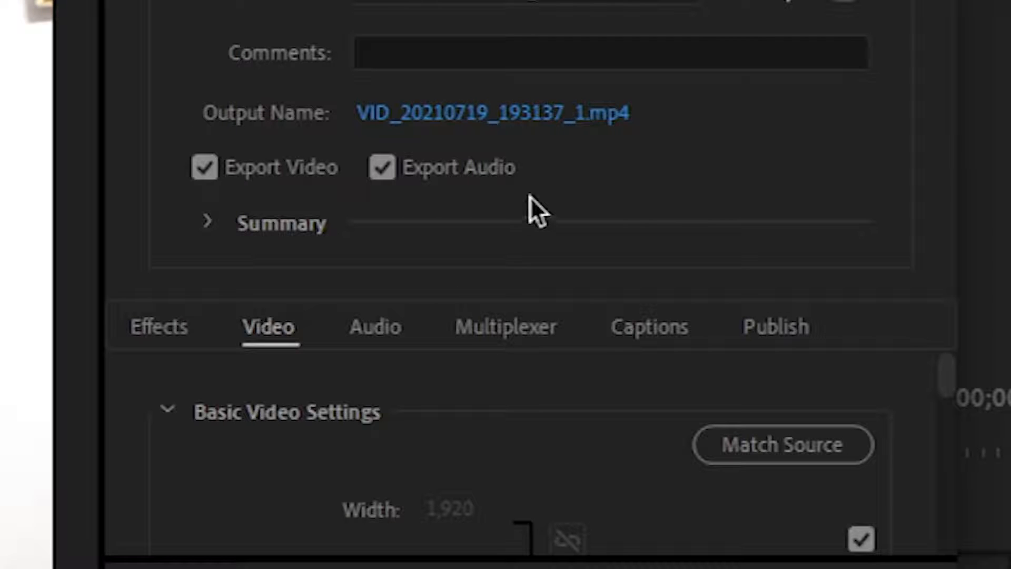
{"action": "scroll", "scroll_direction": "down", "scroll_amount": 3}
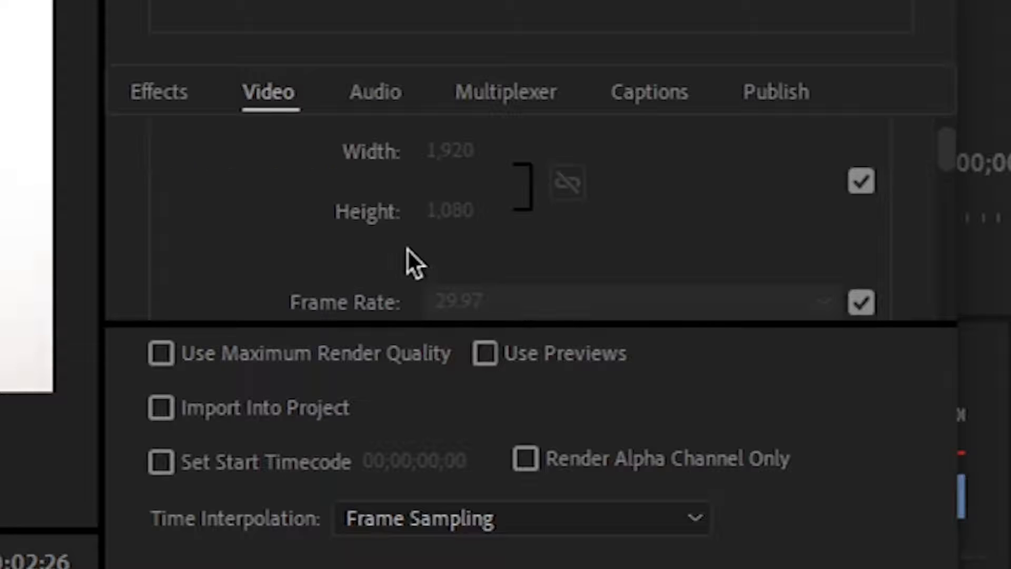
{"action": "mouse_move", "coordinate": [480, 179]}
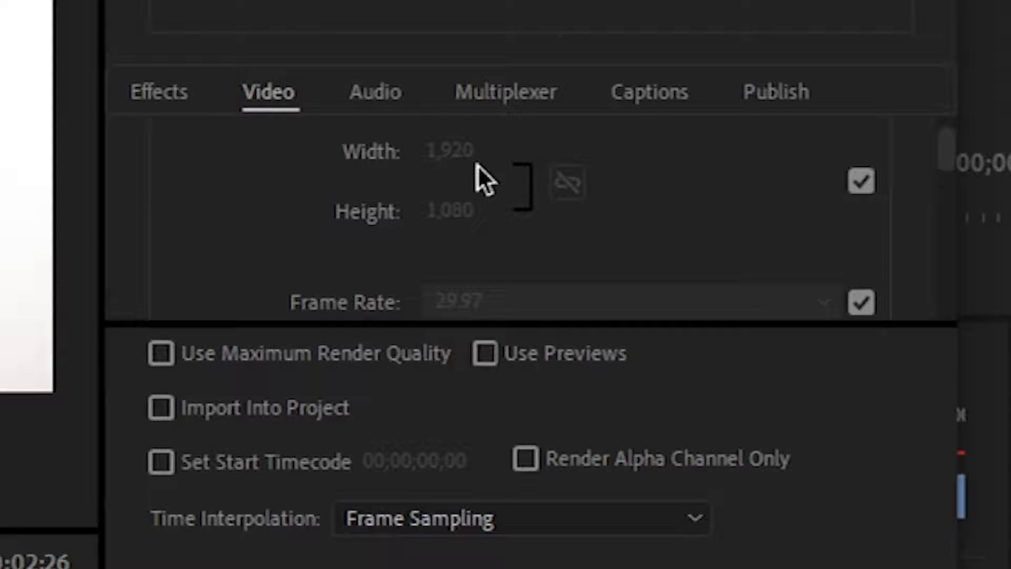
{"action": "mouse_move", "coordinate": [481, 231]}
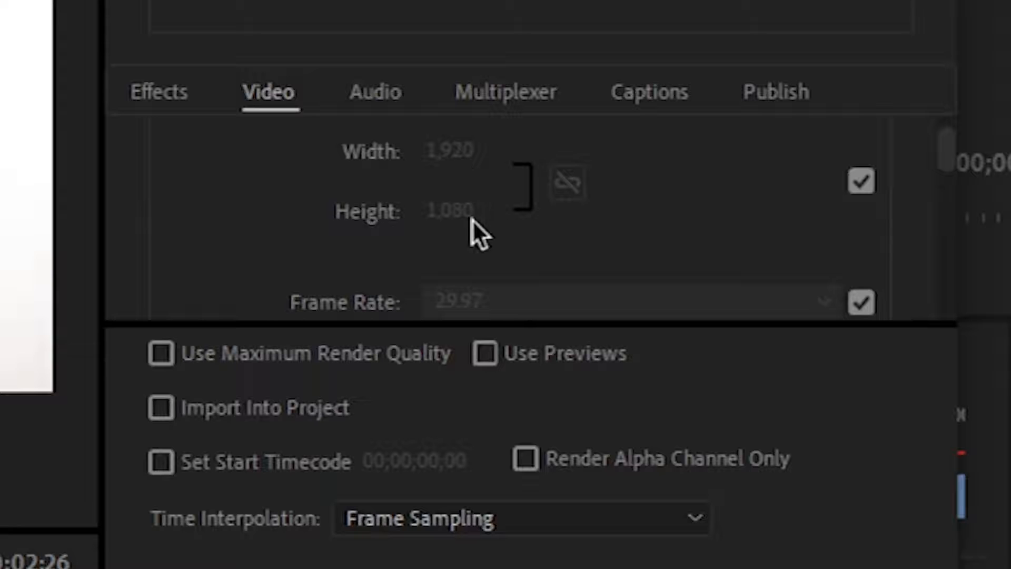
{"action": "mouse_move", "coordinate": [465, 264]}
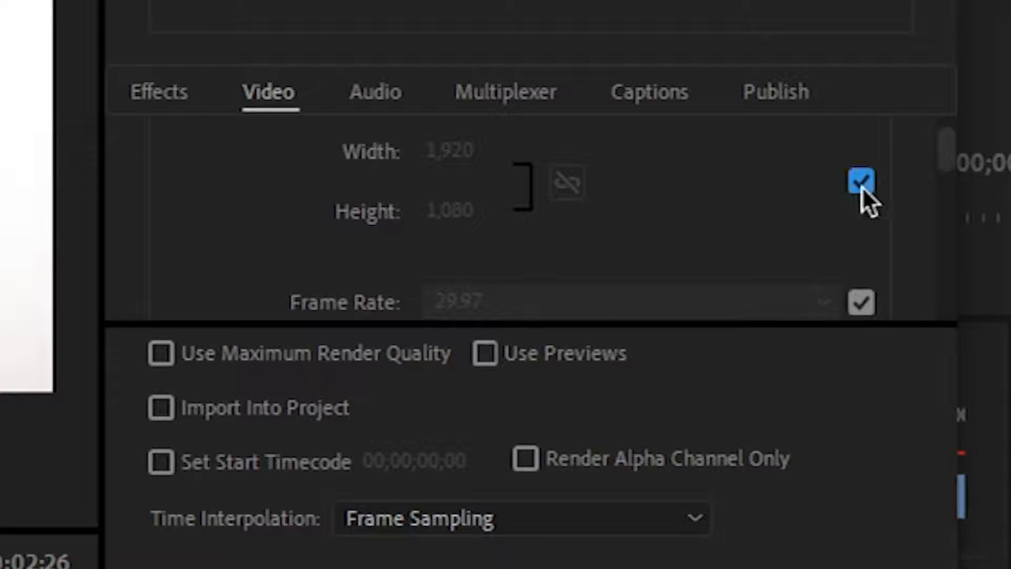
- Toggle the width/height Match Source lock, leaving the 1920×1080 size unlocked for editing
{"action": "left_click", "coordinate": [862, 181]}
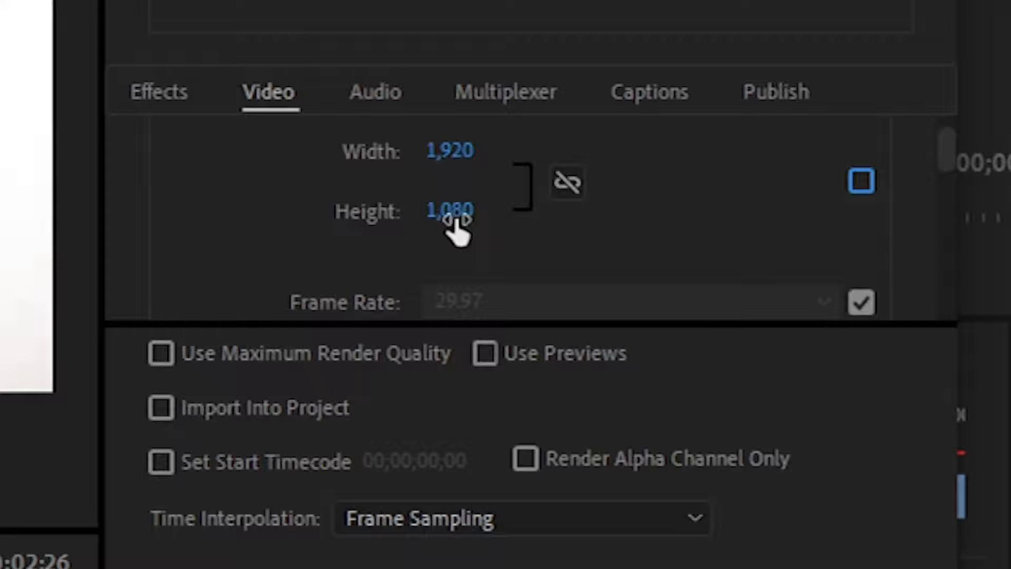
{"action": "left_click", "coordinate": [861, 181]}
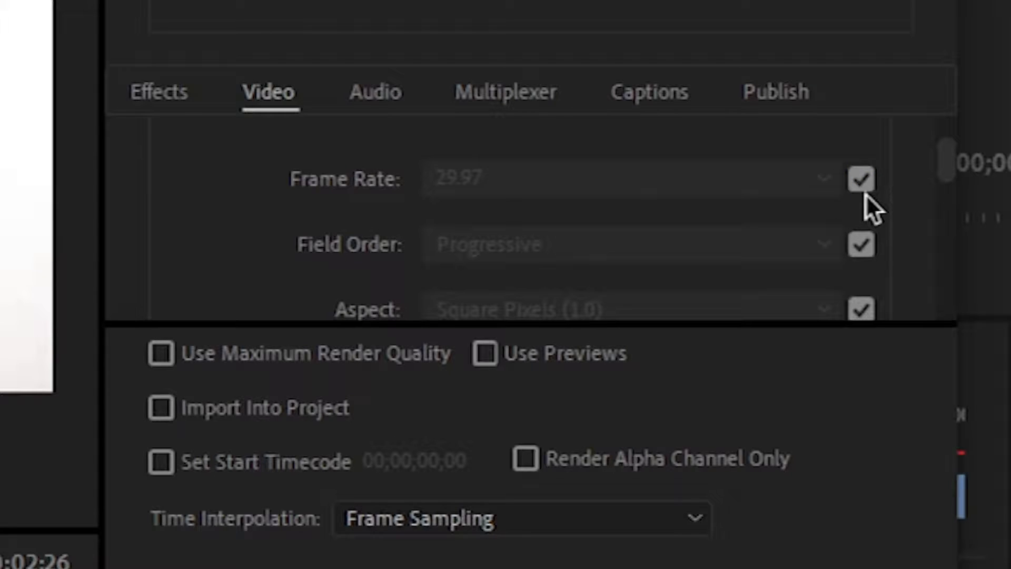
{"action": "left_click", "coordinate": [860, 179]}
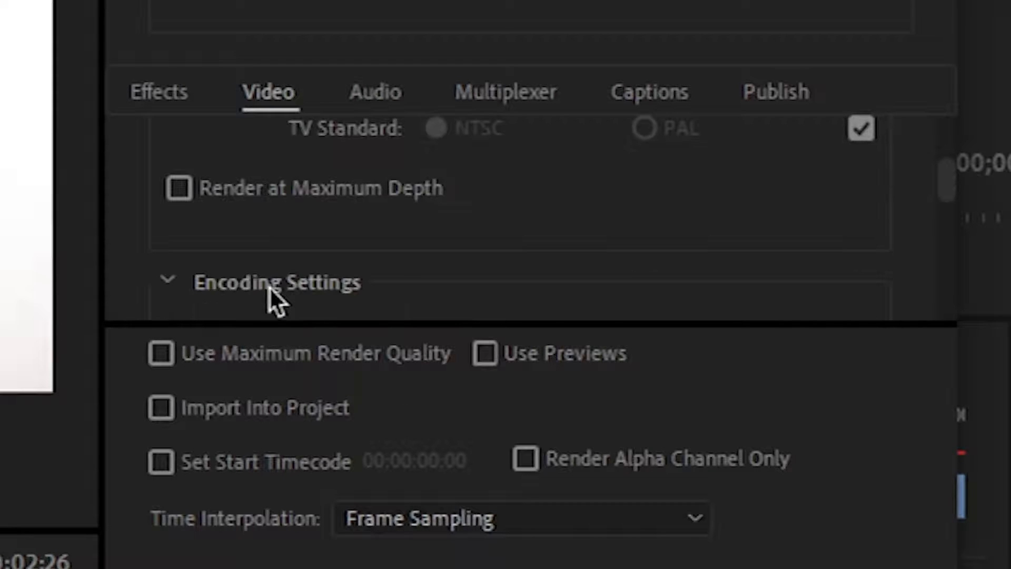
{"action": "mouse_move", "coordinate": [297, 243]}
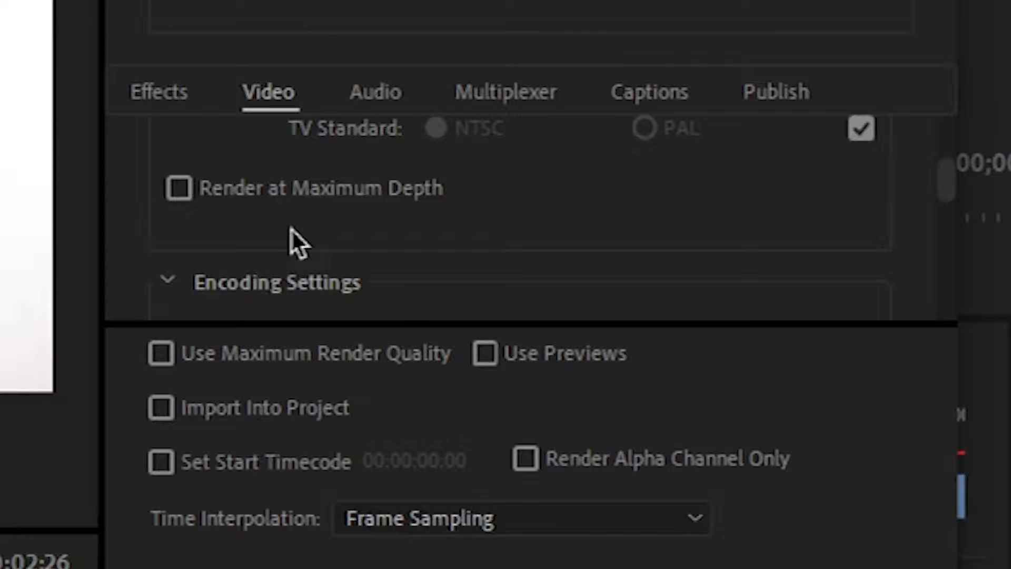
{"action": "mouse_move", "coordinate": [188, 206]}
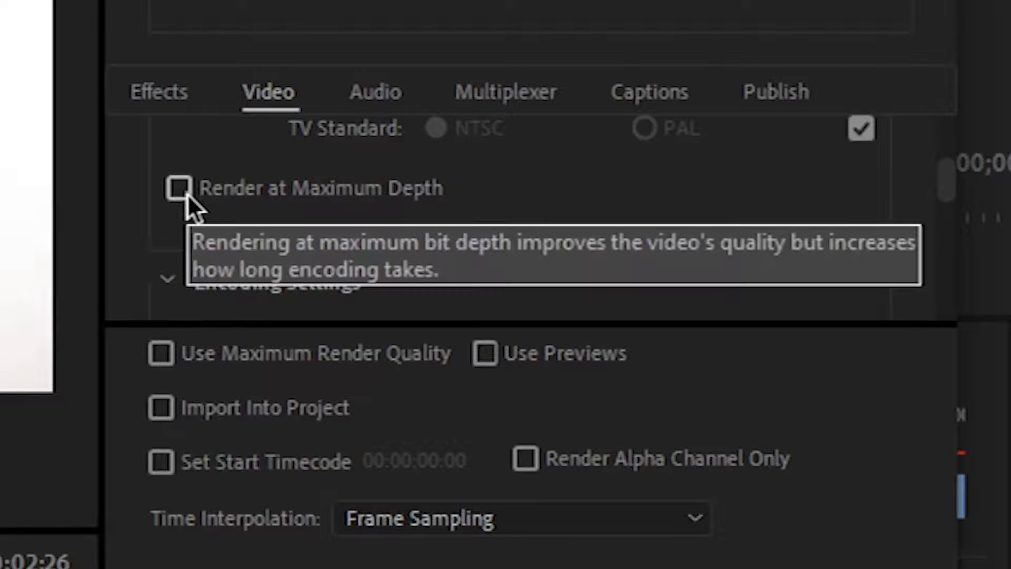
{"action": "mouse_move", "coordinate": [197, 222]}
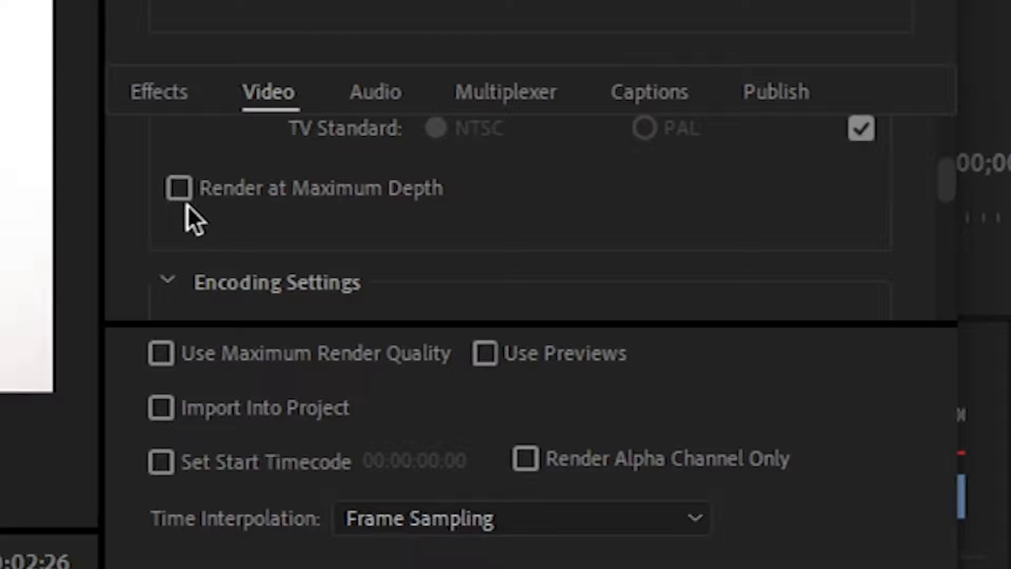
- Turn on Render at Maximum Depth in Basic Video Settings
{"action": "left_click", "coordinate": [179, 188]}
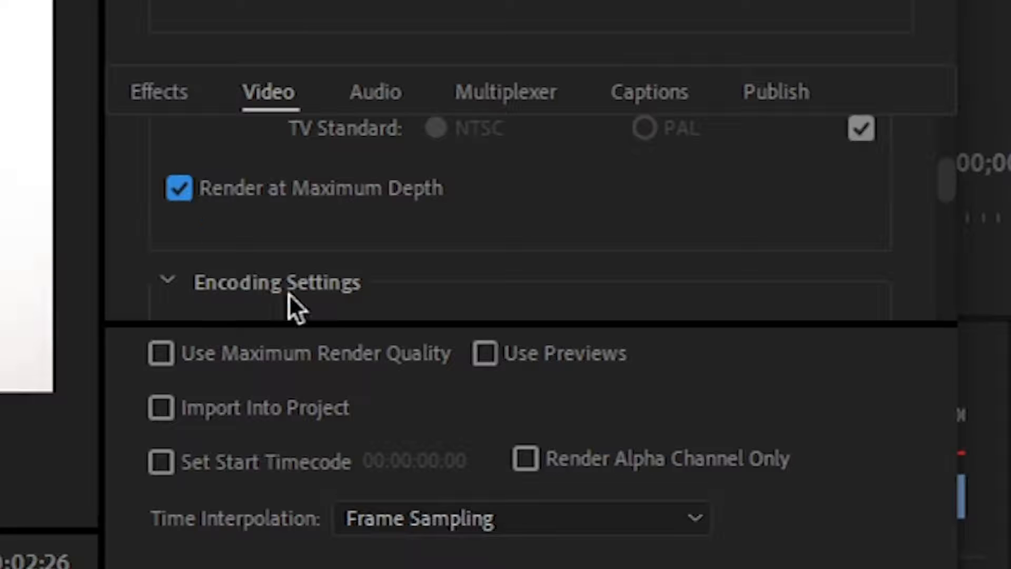
{"action": "mouse_move", "coordinate": [304, 310]}
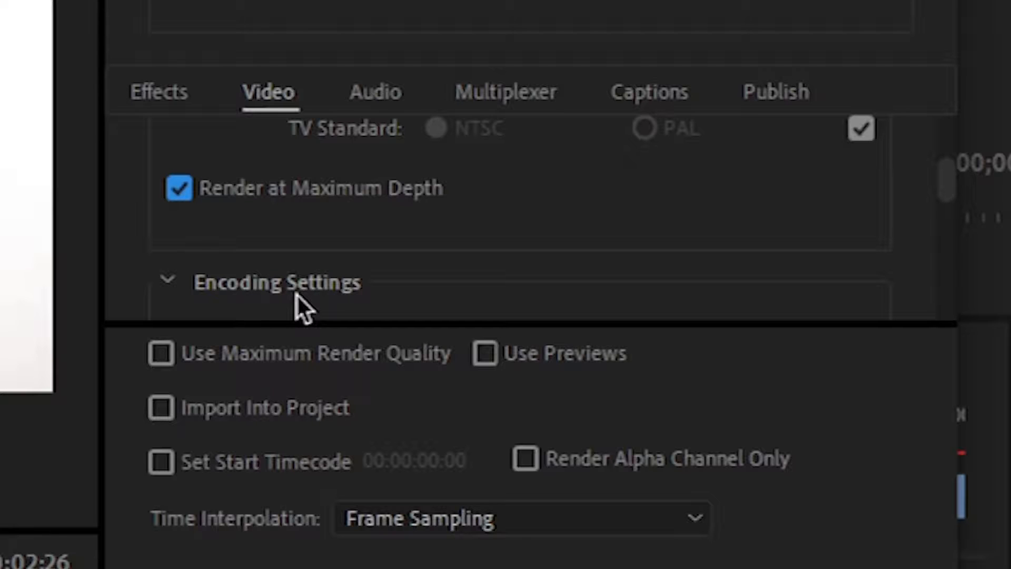
{"action": "mouse_move", "coordinate": [445, 183]}
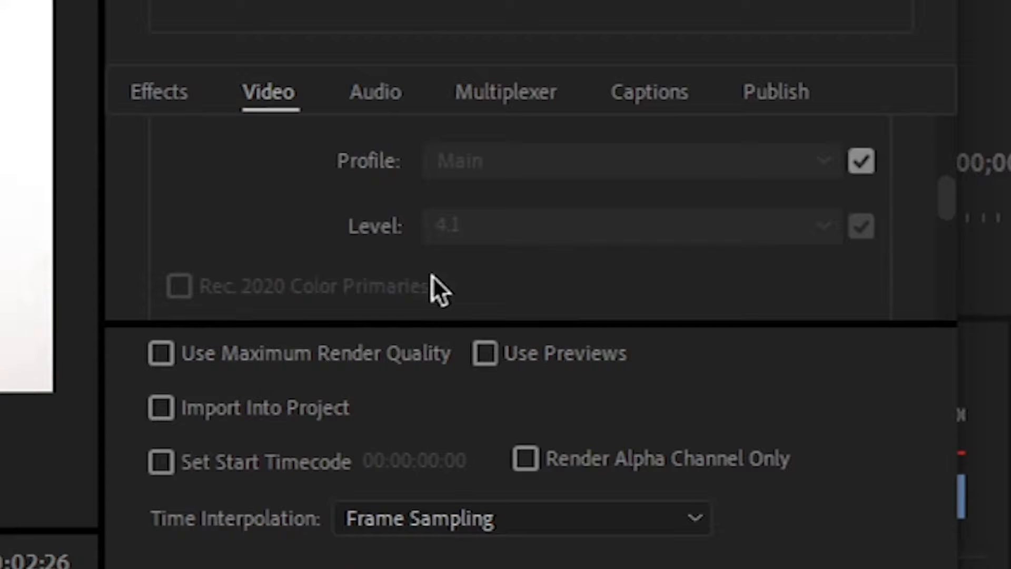
- Scroll the Video settings to bring the Encoding and Bitrate sections into view
{"action": "scroll", "scroll_direction": "up", "scroll_amount": 3}
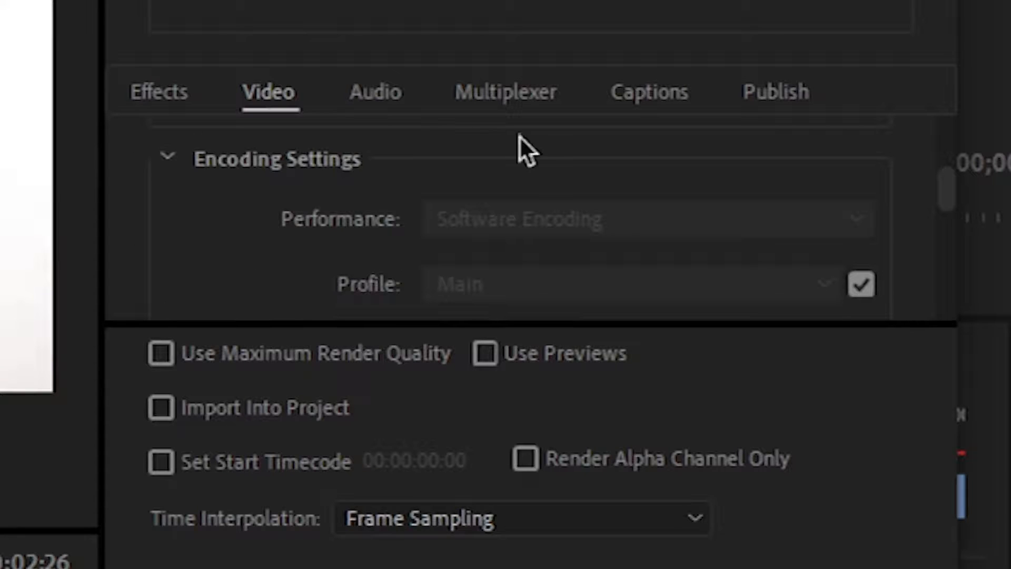
{"action": "mouse_move", "coordinate": [290, 268]}
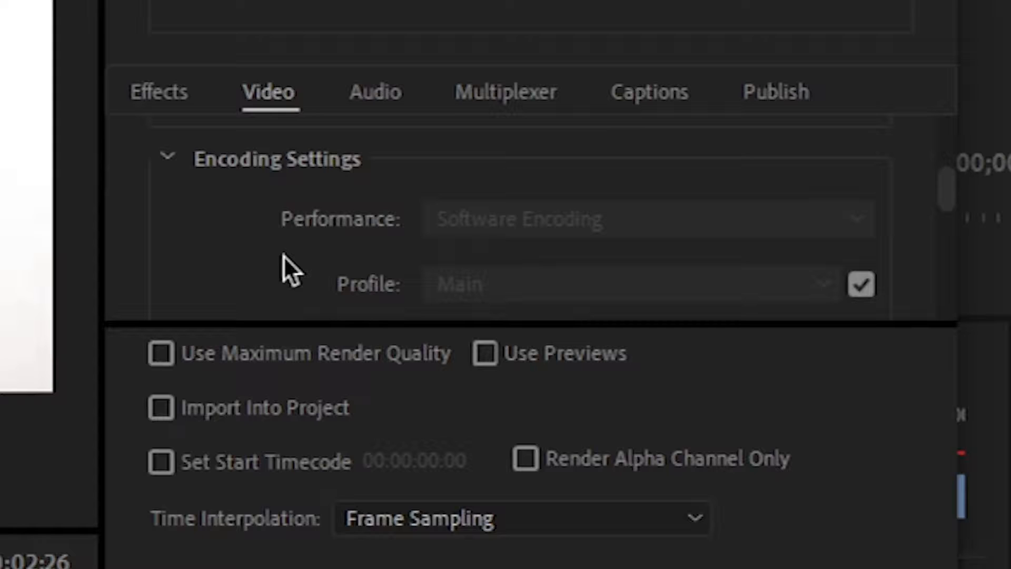
{"action": "mouse_move", "coordinate": [390, 252]}
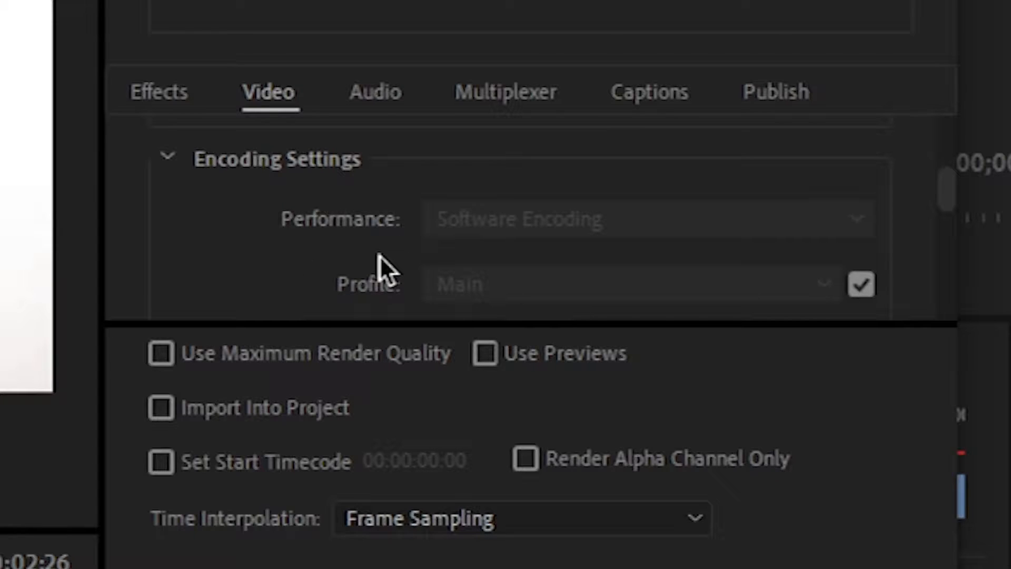
{"action": "mouse_move", "coordinate": [384, 243]}
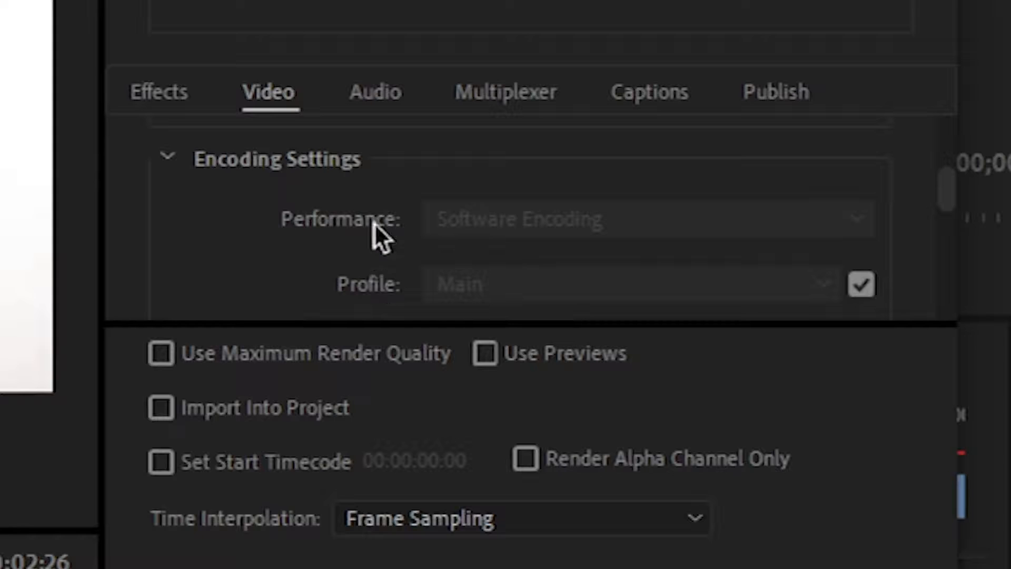
{"action": "mouse_move", "coordinate": [465, 249]}
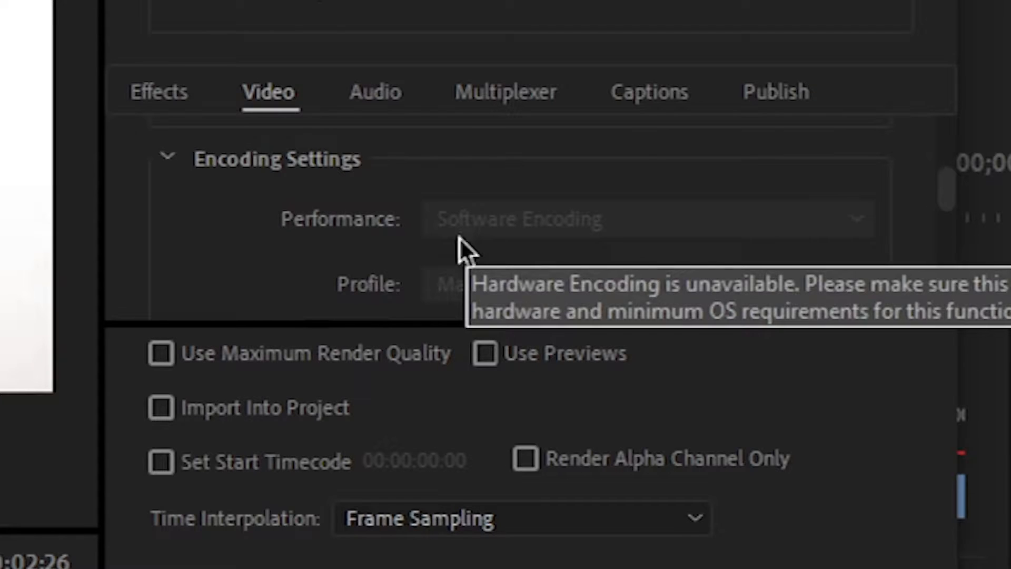
{"action": "mouse_move", "coordinate": [435, 261]}
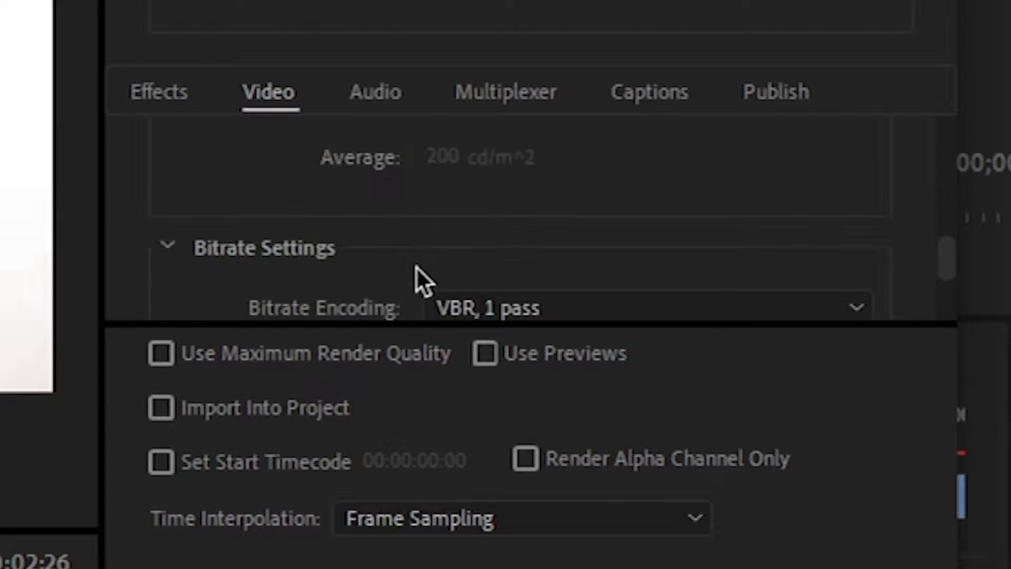
{"action": "scroll", "scroll_direction": "up", "scroll_amount": 3}
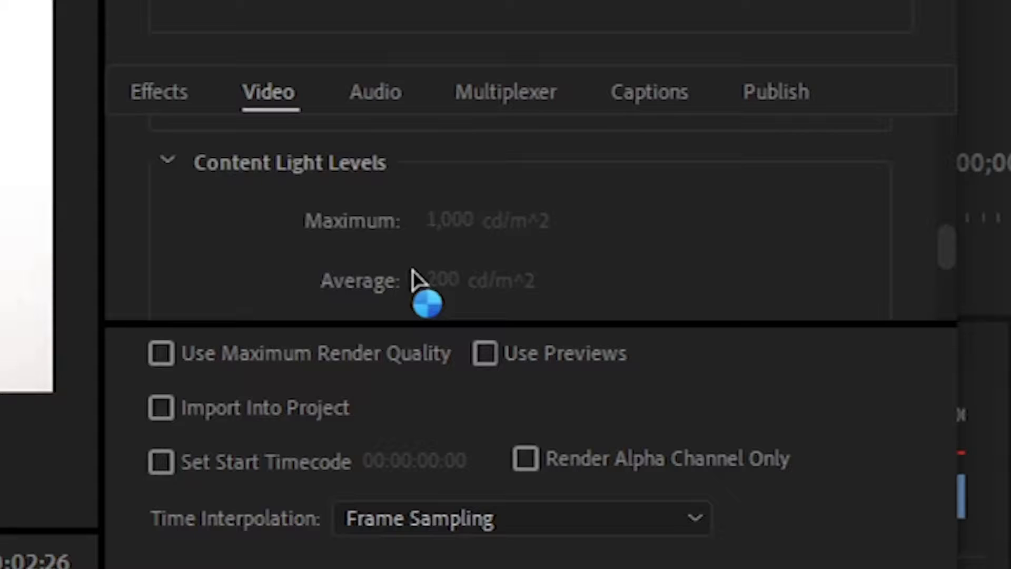
{"action": "scroll", "scroll_direction": "up", "scroll_amount": 3}
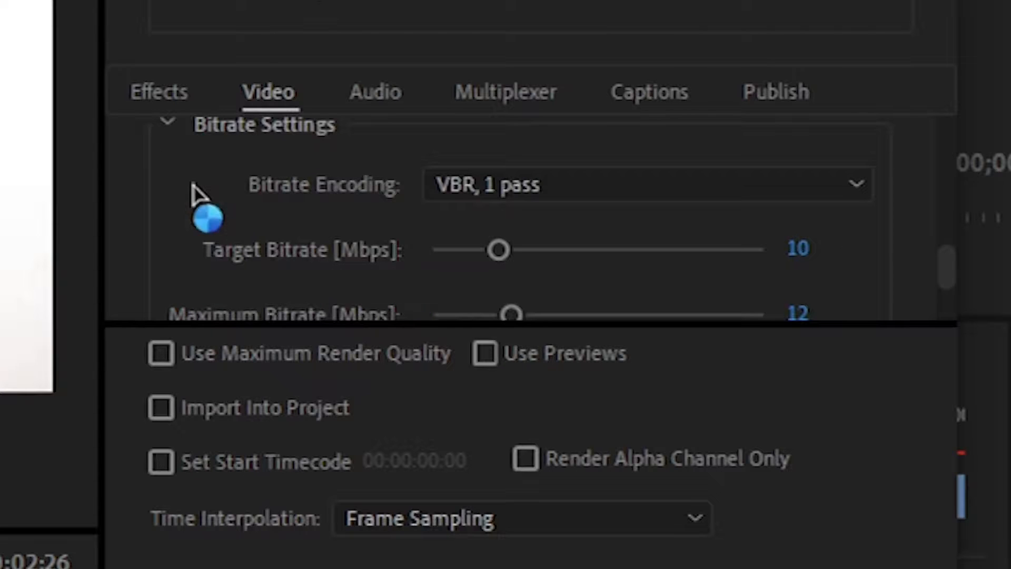
{"action": "mouse_move", "coordinate": [232, 180]}
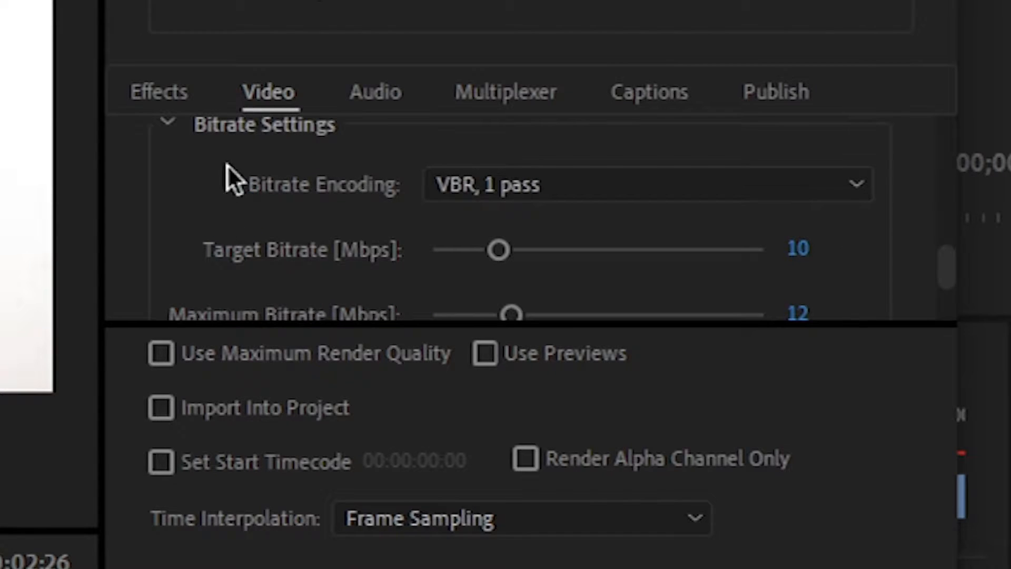
{"action": "mouse_move", "coordinate": [294, 191]}
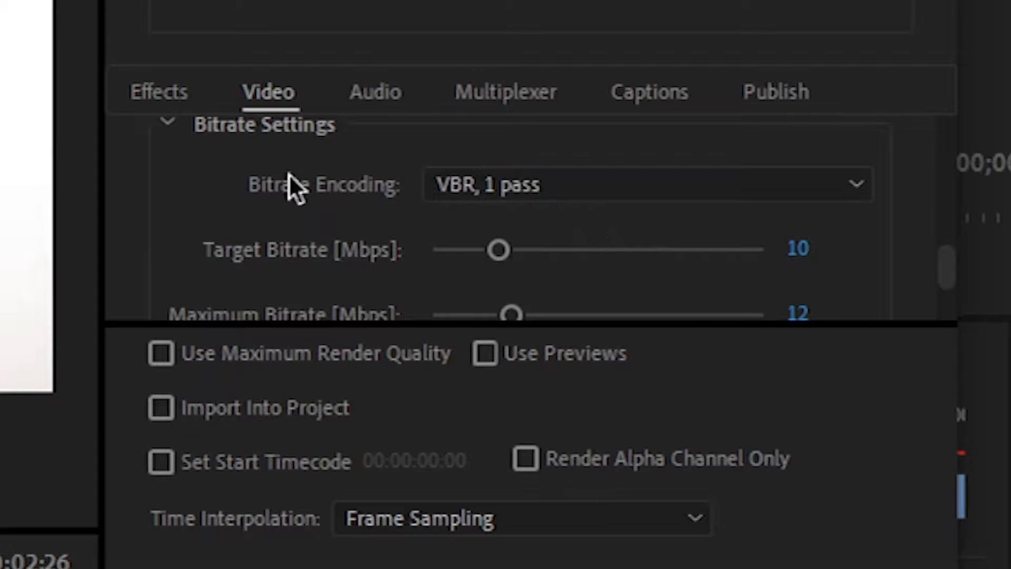
{"action": "mouse_move", "coordinate": [729, 197]}
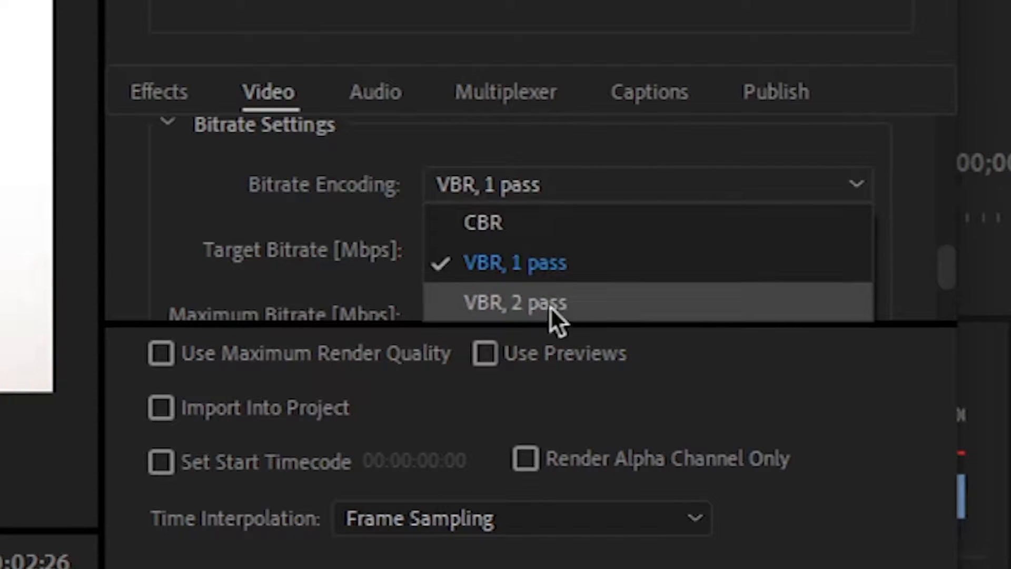
{"action": "mouse_move", "coordinate": [586, 243]}
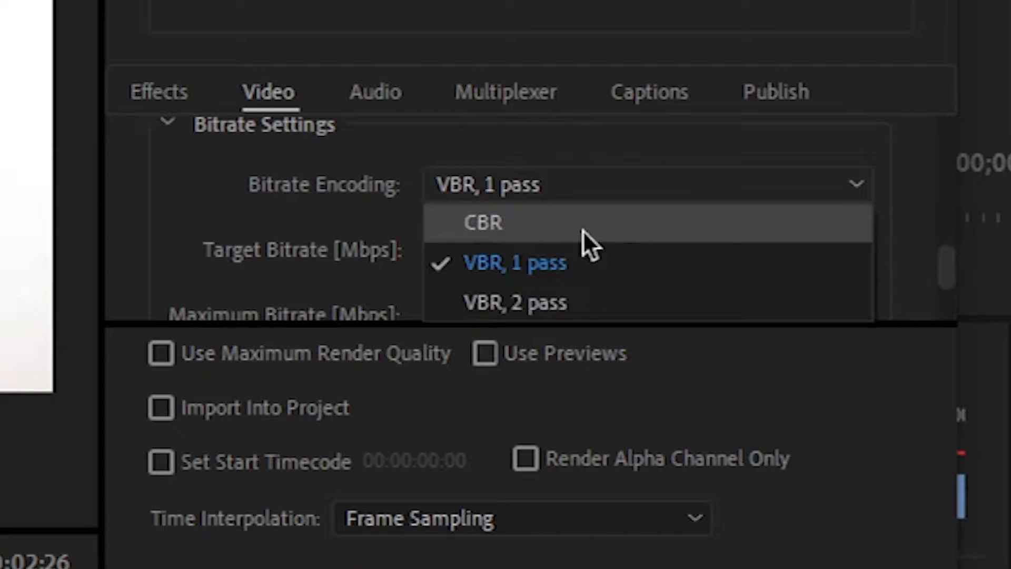
{"action": "left_click", "coordinate": [514, 262]}
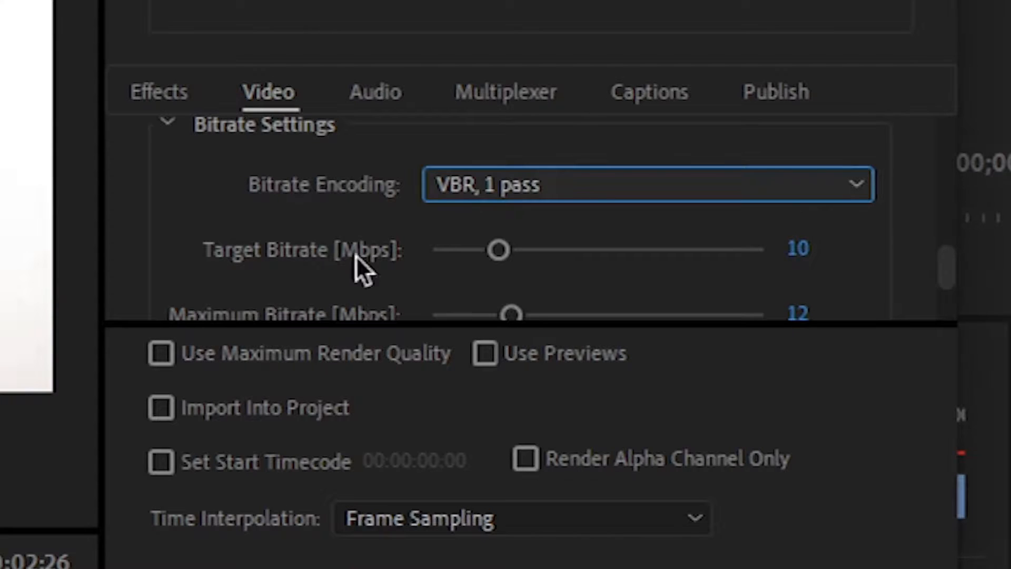
{"action": "mouse_move", "coordinate": [283, 235]}
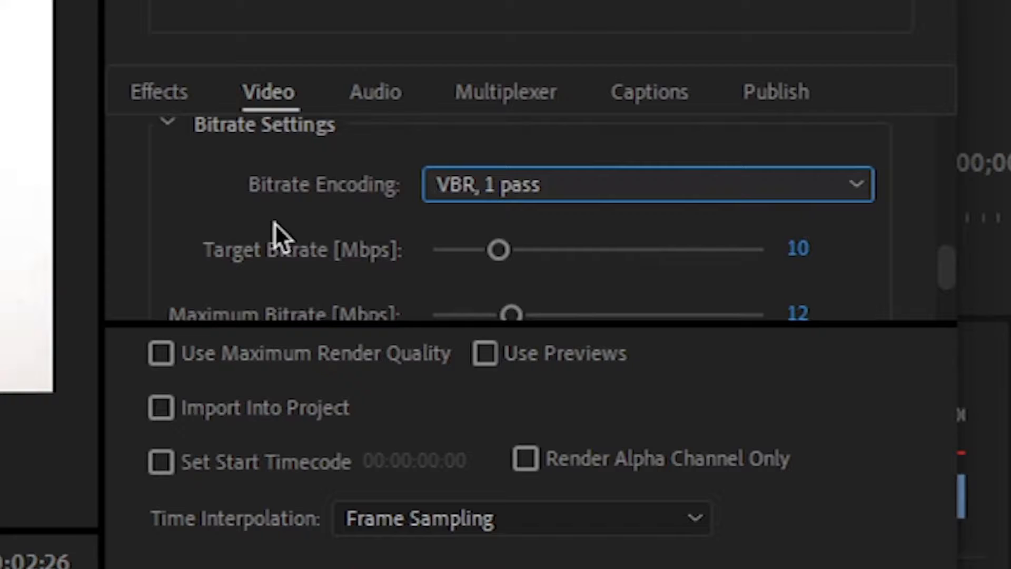
{"action": "scroll", "scroll_direction": "down", "scroll_amount": 3}
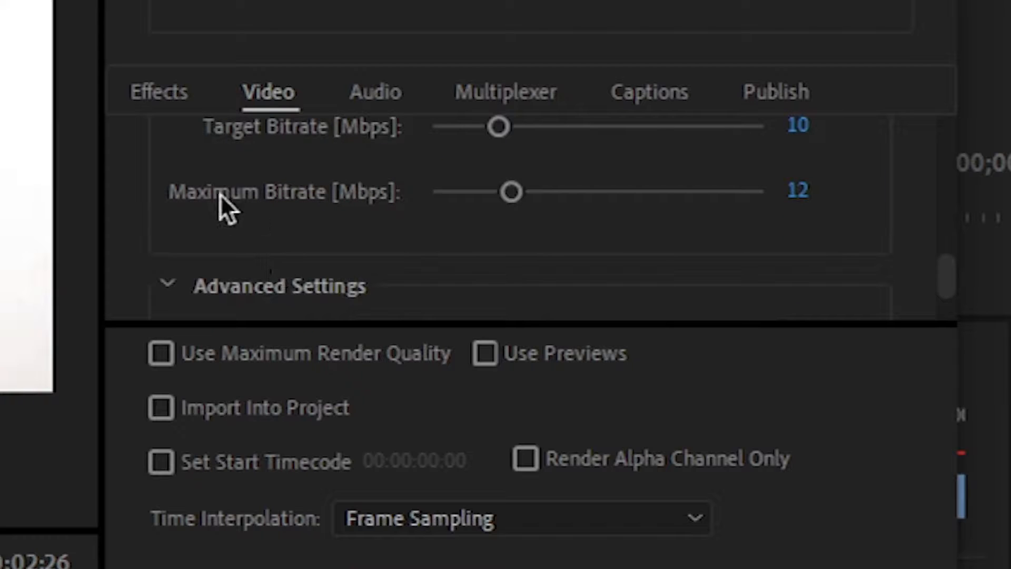
{"action": "mouse_move", "coordinate": [798, 140]}
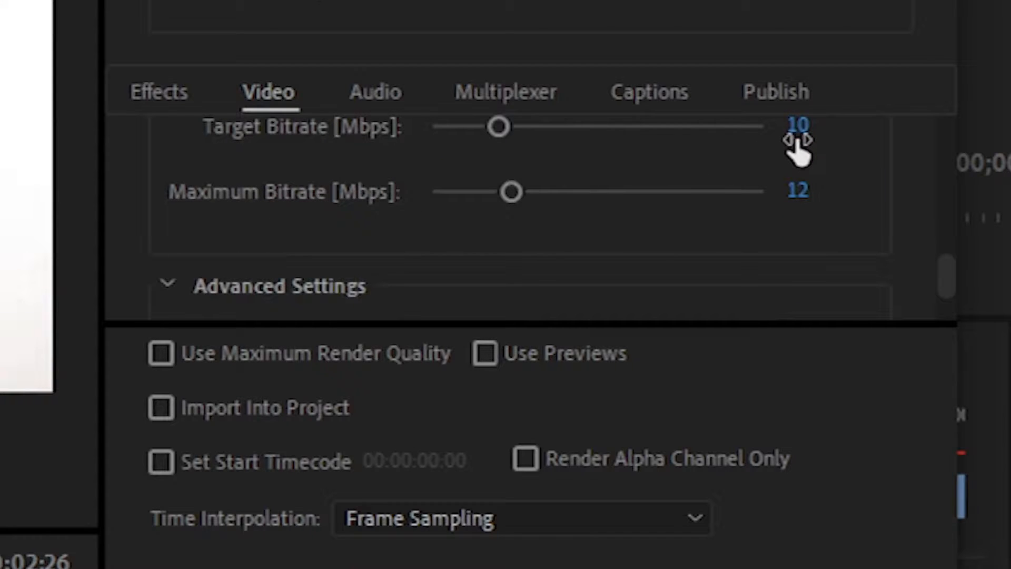
{"action": "mouse_move", "coordinate": [187, 19]}
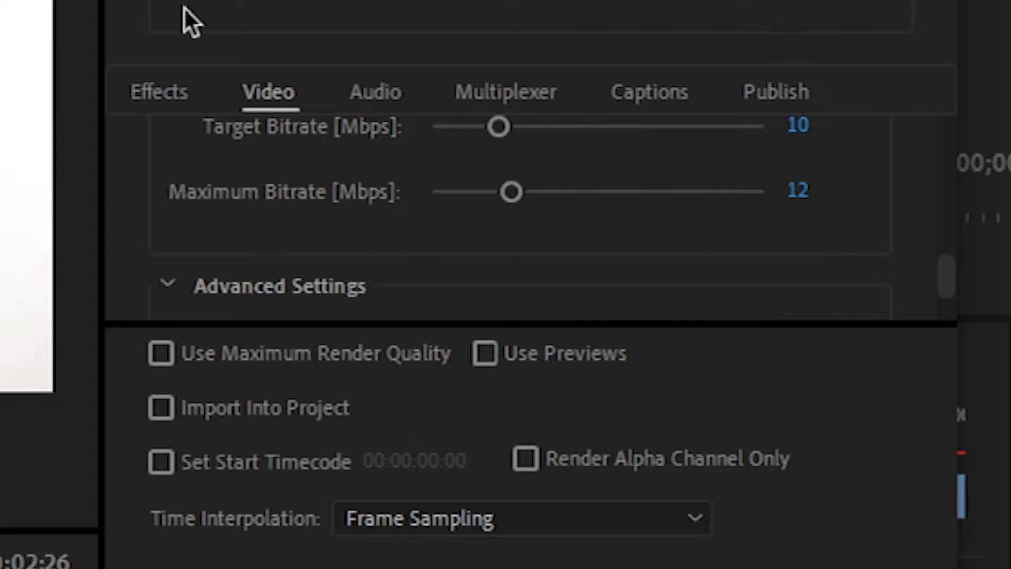
{"action": "mouse_move", "coordinate": [607, 286]}
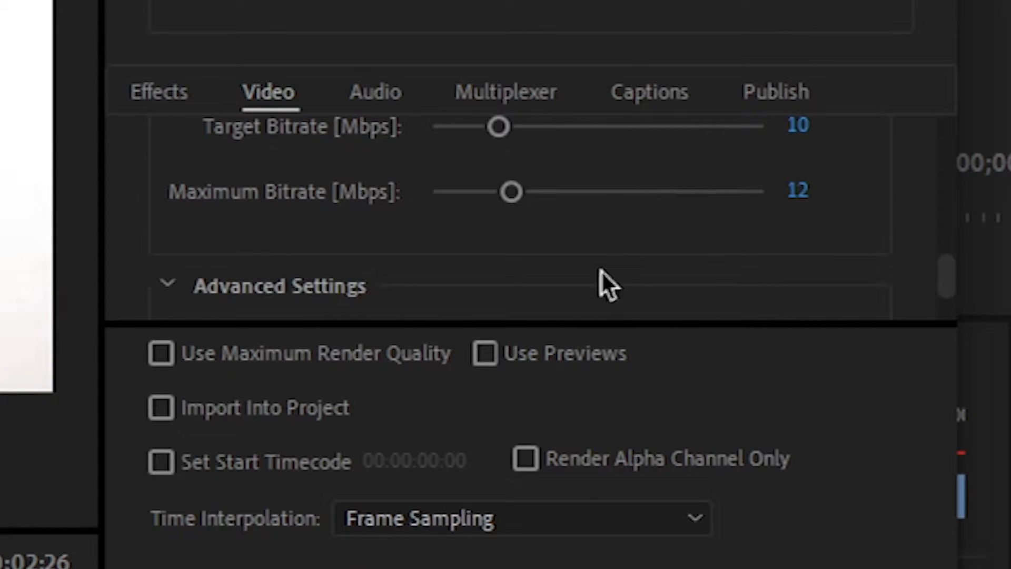
{"action": "mouse_move", "coordinate": [232, 158]}
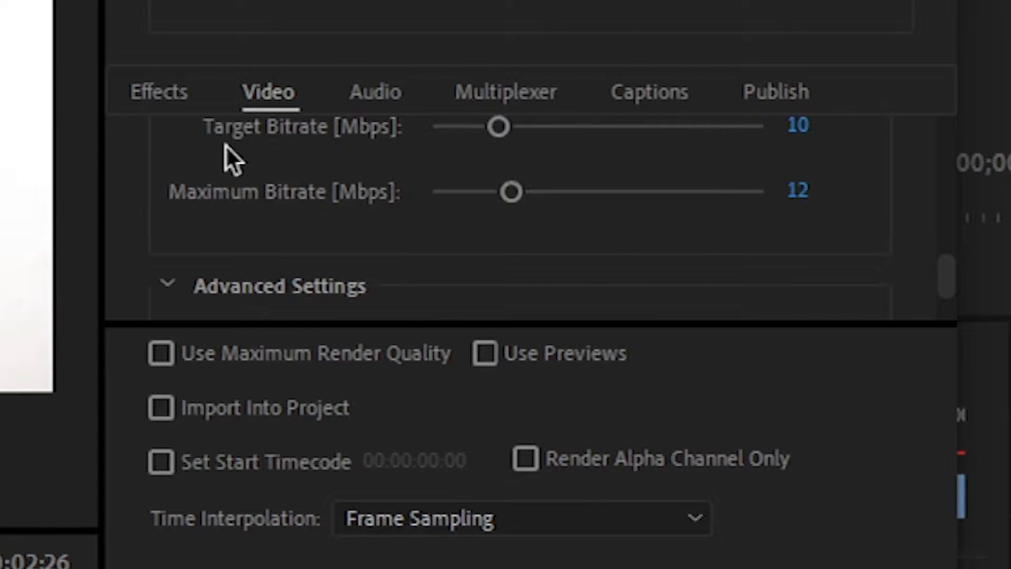
{"action": "mouse_move", "coordinate": [793, 158]}
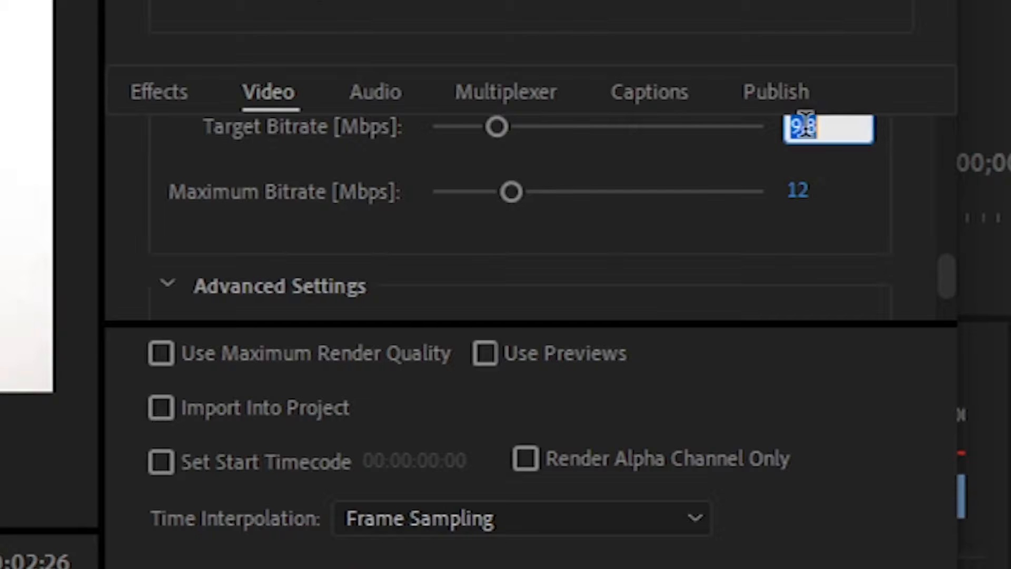
{"action": "type", "text": "10"}
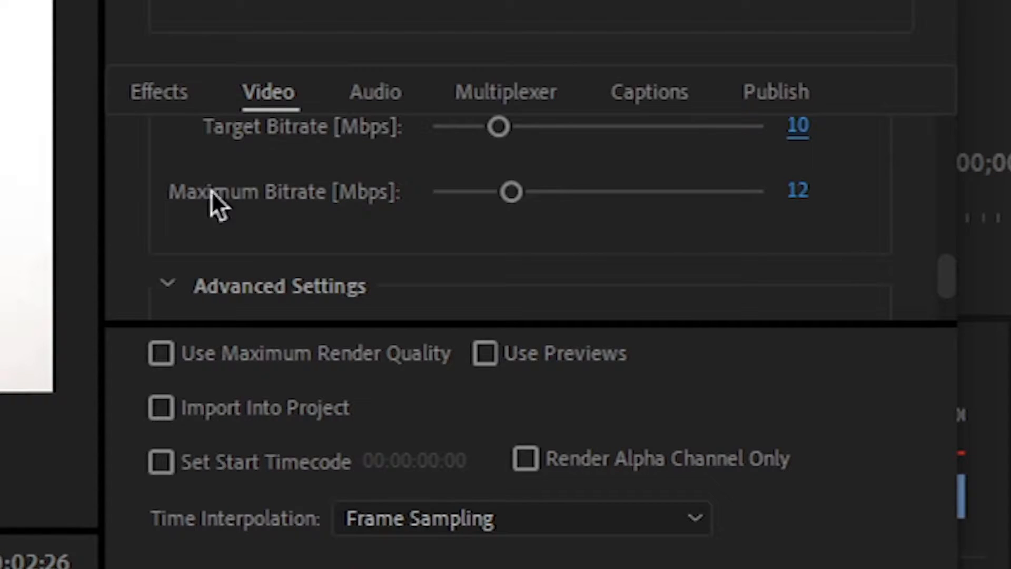
{"action": "mouse_move", "coordinate": [915, 235]}
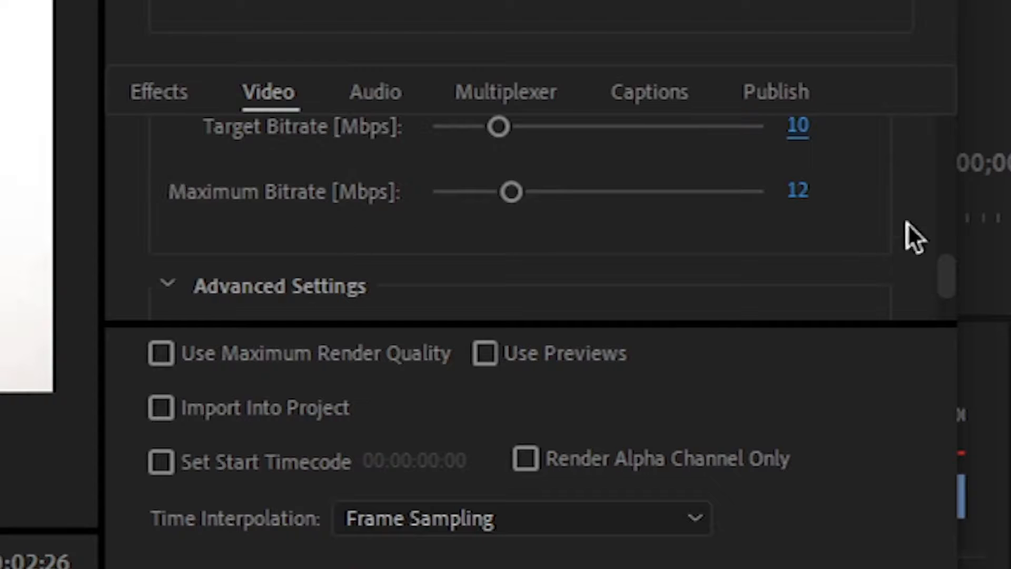
{"action": "mouse_move", "coordinate": [798, 191]}
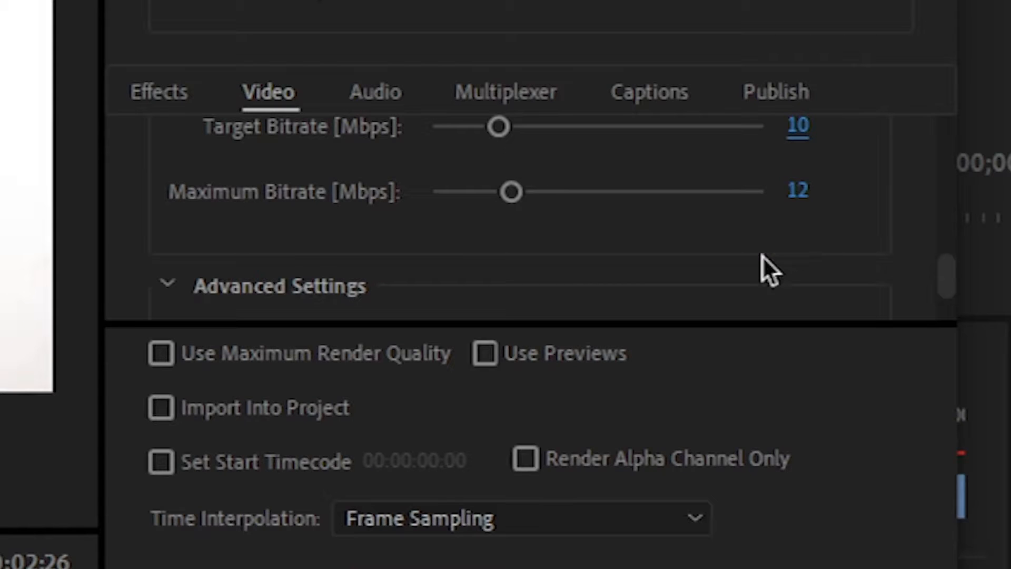
{"action": "mouse_move", "coordinate": [783, 209]}
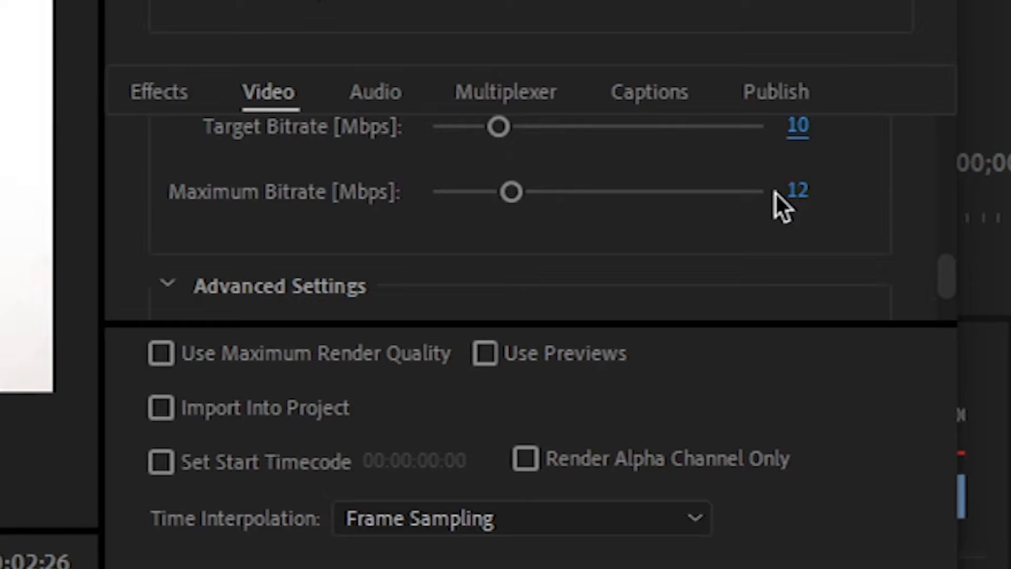
{"action": "scroll", "scroll_direction": "down", "scroll_amount": 3}
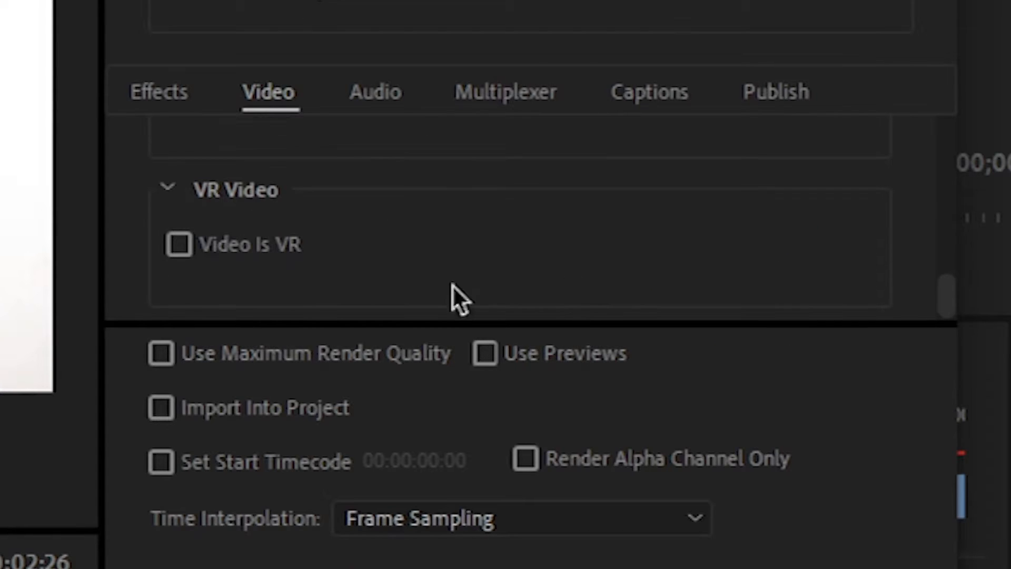
- Check the Audio settings, then enable Use Maximum Render Quality for the export
{"action": "left_click", "coordinate": [374, 91]}
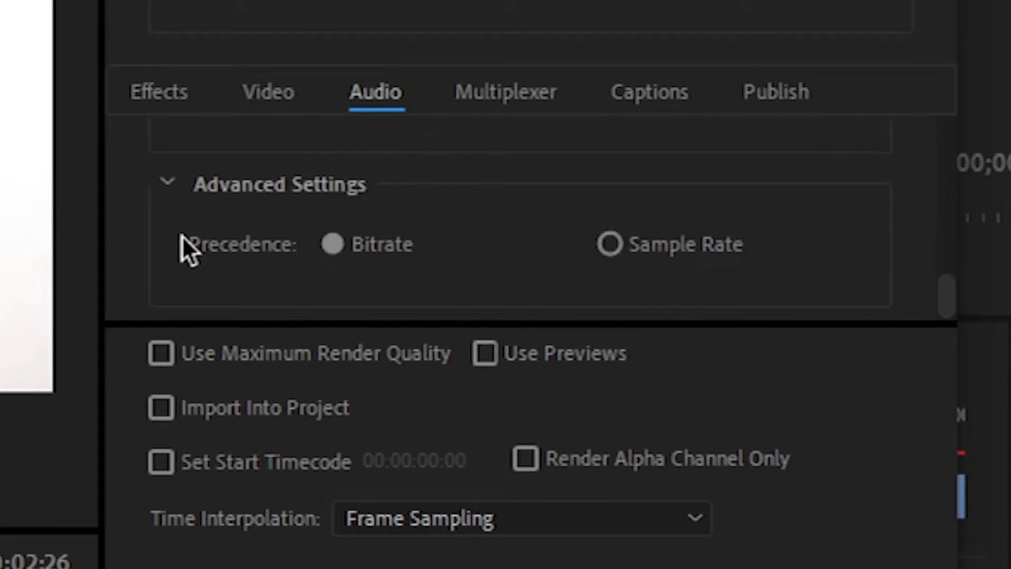
{"action": "left_click", "coordinate": [267, 92]}
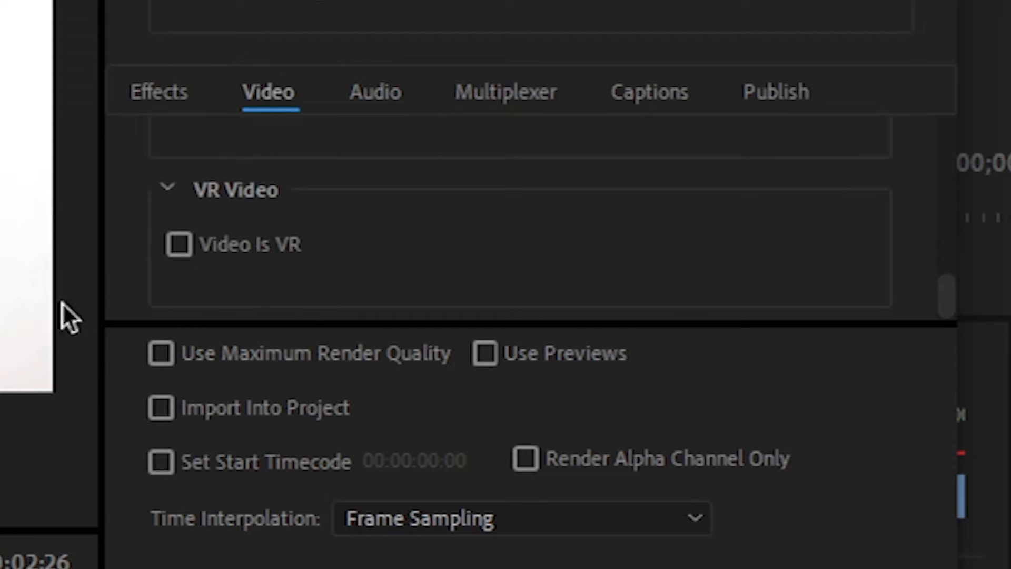
{"action": "left_click", "coordinate": [160, 355]}
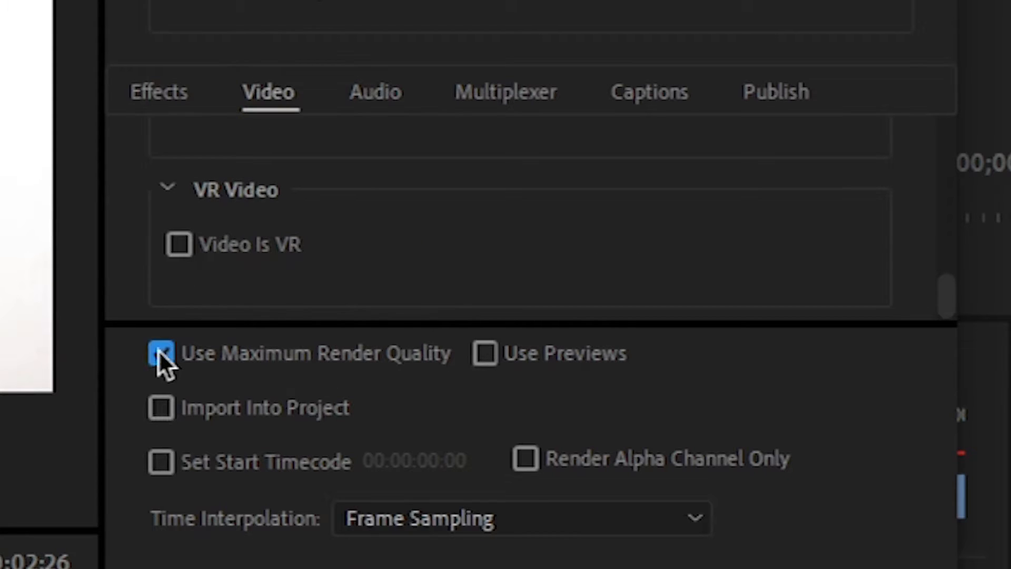
{"action": "left_click", "coordinate": [161, 354]}
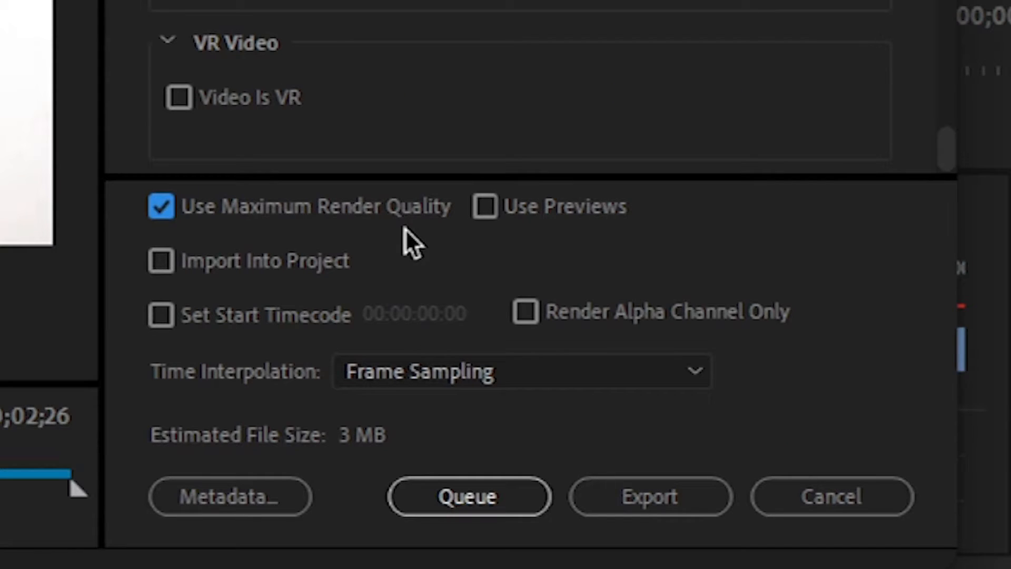
{"action": "mouse_move", "coordinate": [648, 535]}
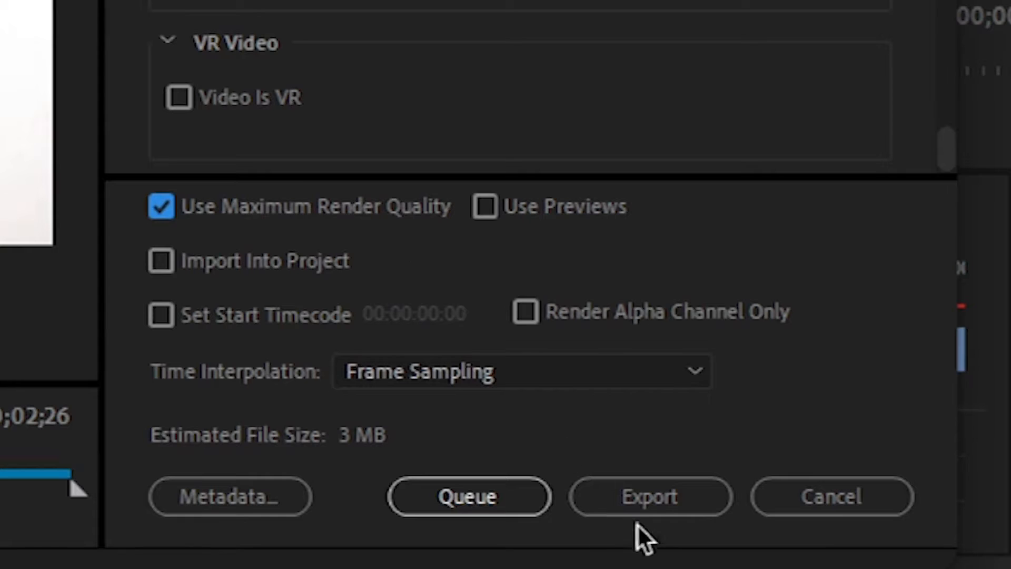
{"action": "mouse_move", "coordinate": [651, 497]}
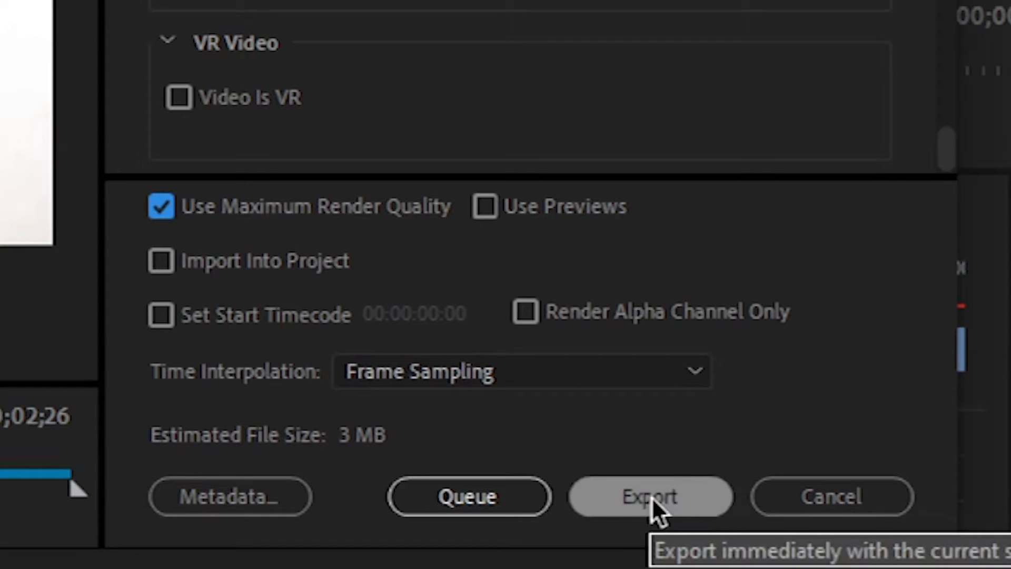
- Start exporting VID_20210719_193137 with the configured settings
{"action": "left_click", "coordinate": [649, 496]}
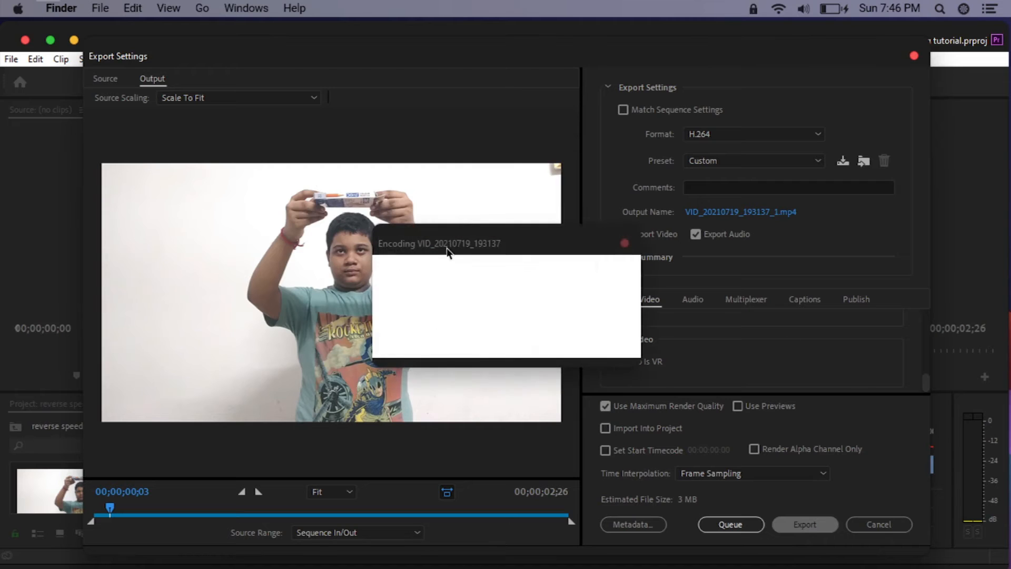
{"action": "left_click", "coordinate": [804, 523]}
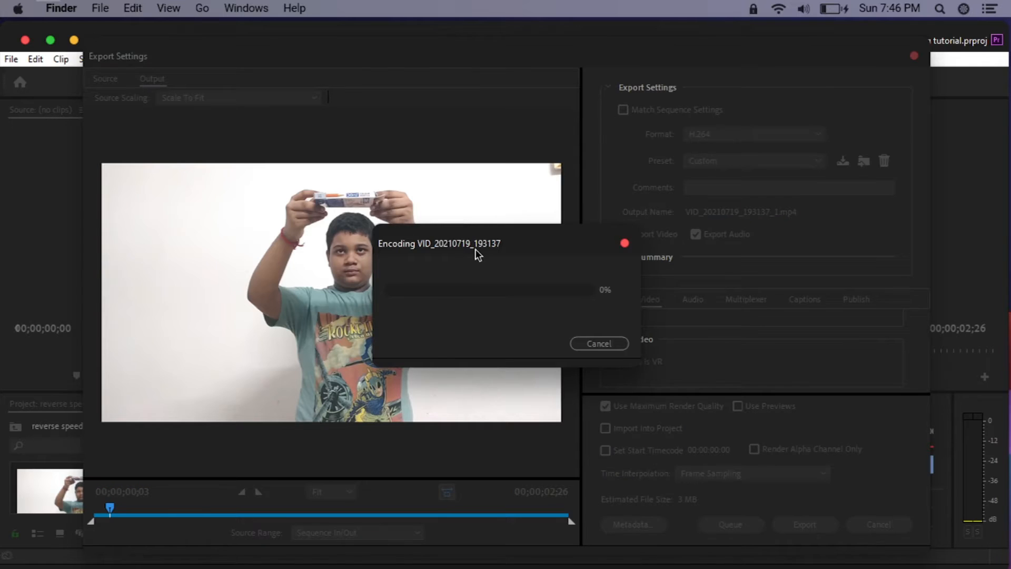